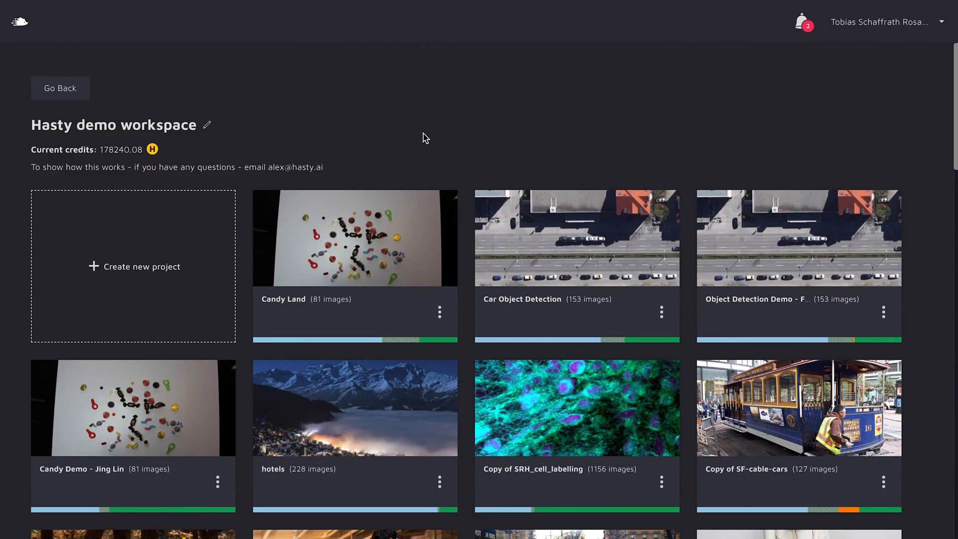
mouse_move(165, 249)
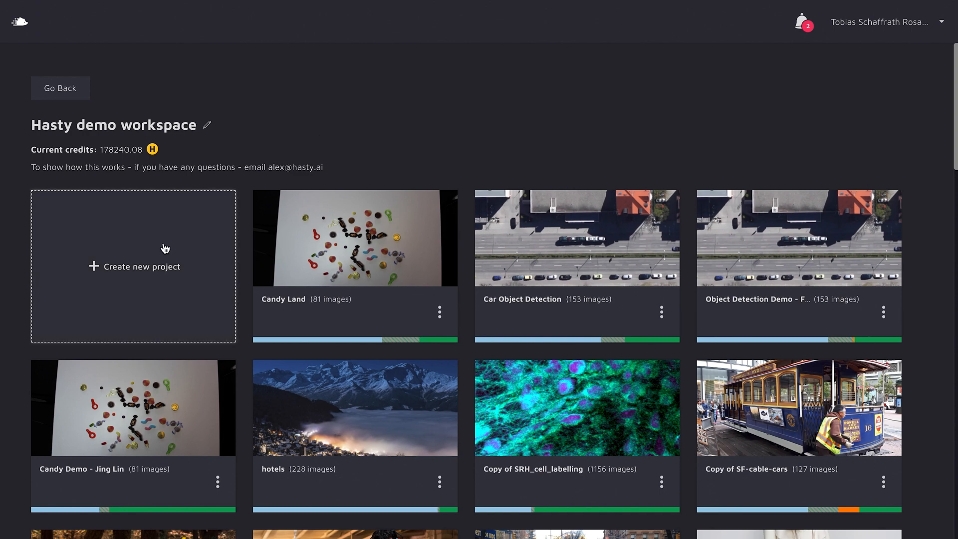
Step: Create a project named "Tobias' awesome demo" with the description 'Youtube tutorial'
click(133, 265)
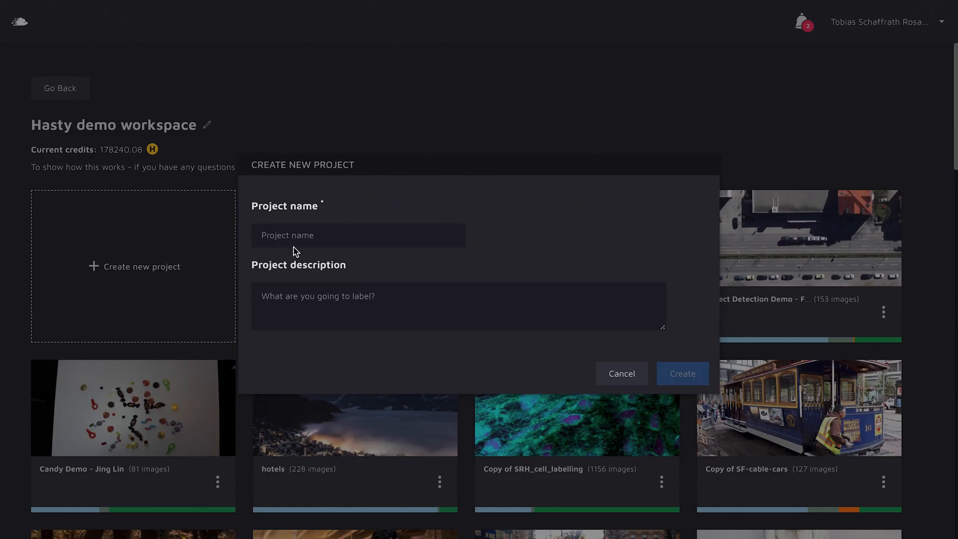
text(Tobias aweo)
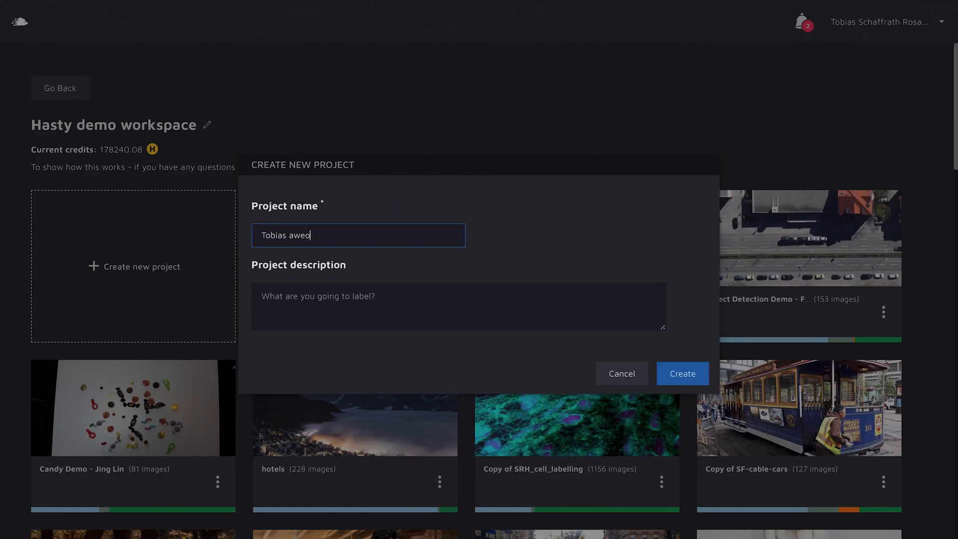
text(some demo)
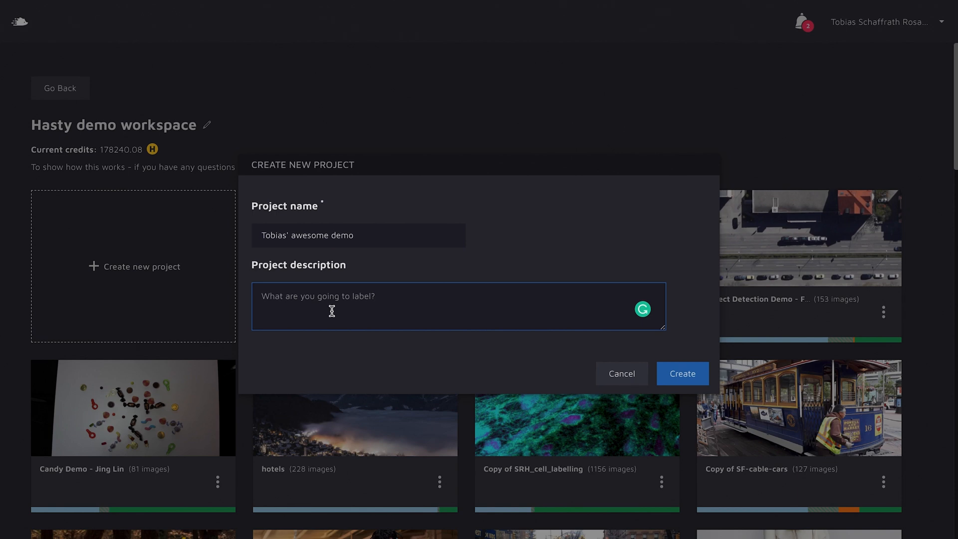
text(Youtube tutorial)
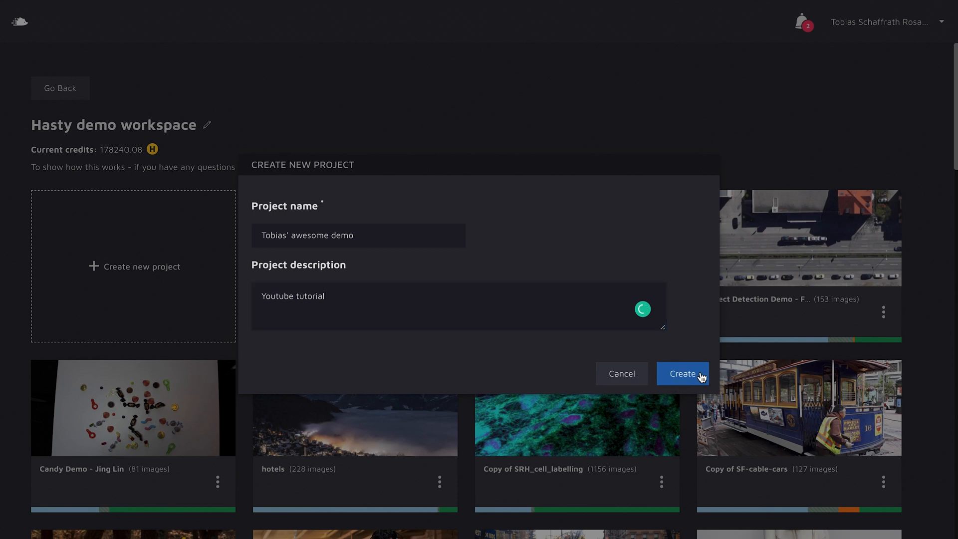
click(682, 373)
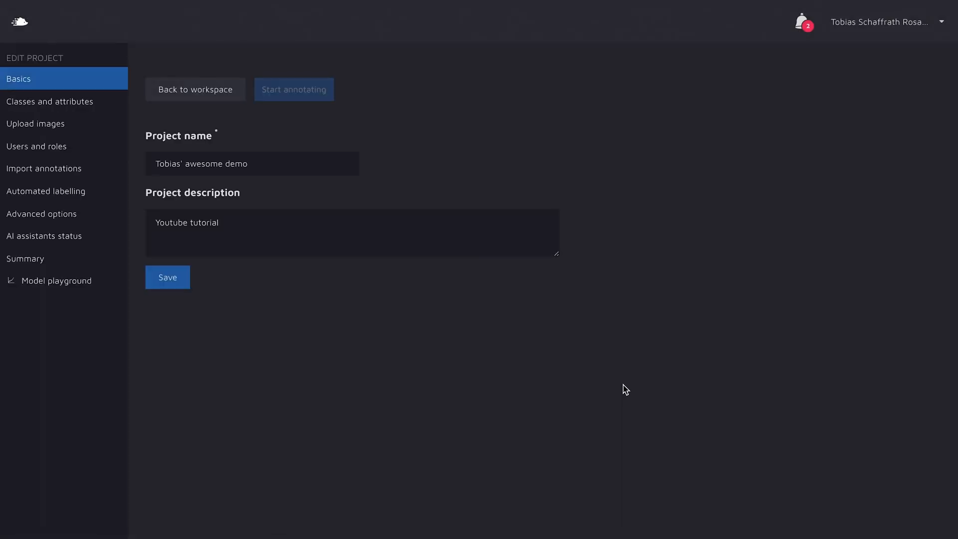
Step: Switch to the Classes and attributes settings, currently empty
click(49, 102)
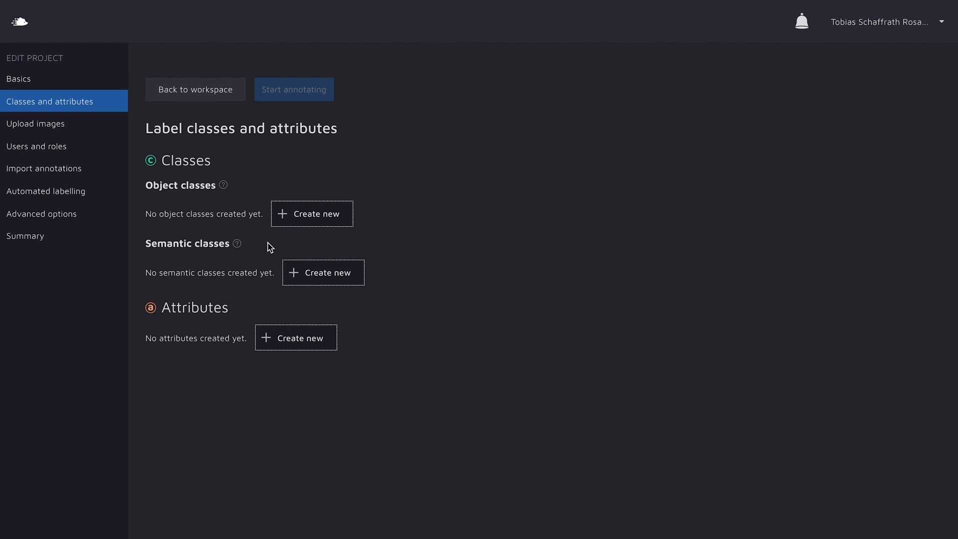
mouse_move(636, 316)
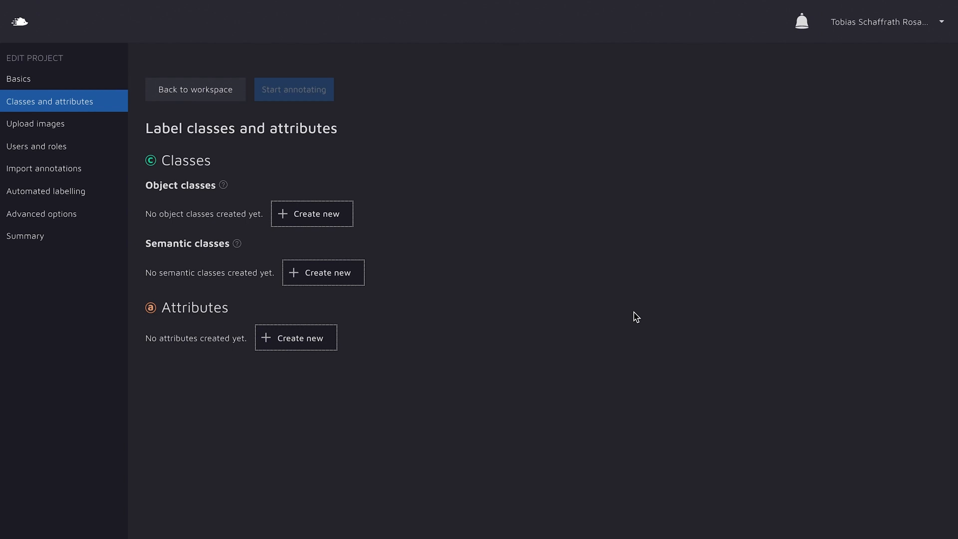
mouse_move(312, 214)
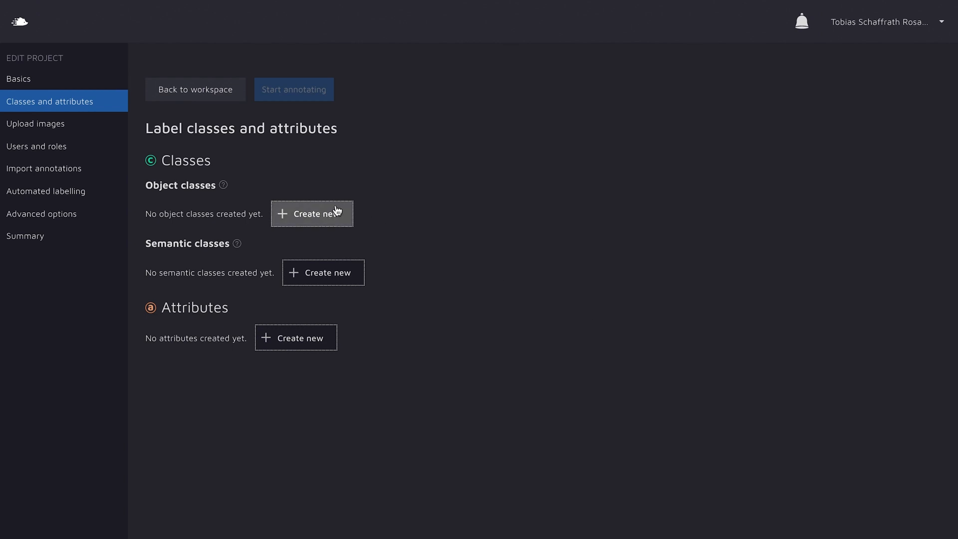
Step: Add and save a new object class named Defect of type Object
click(312, 214)
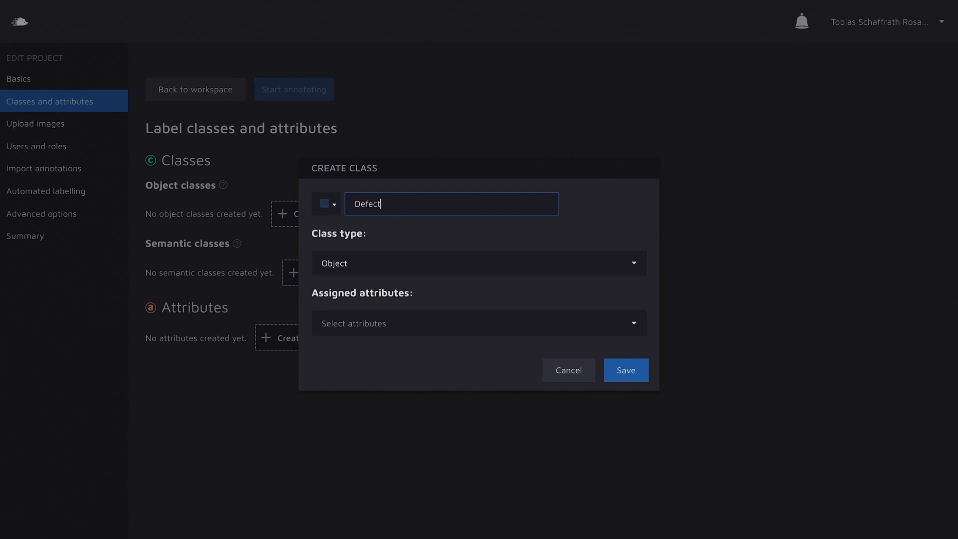
mouse_move(369, 263)
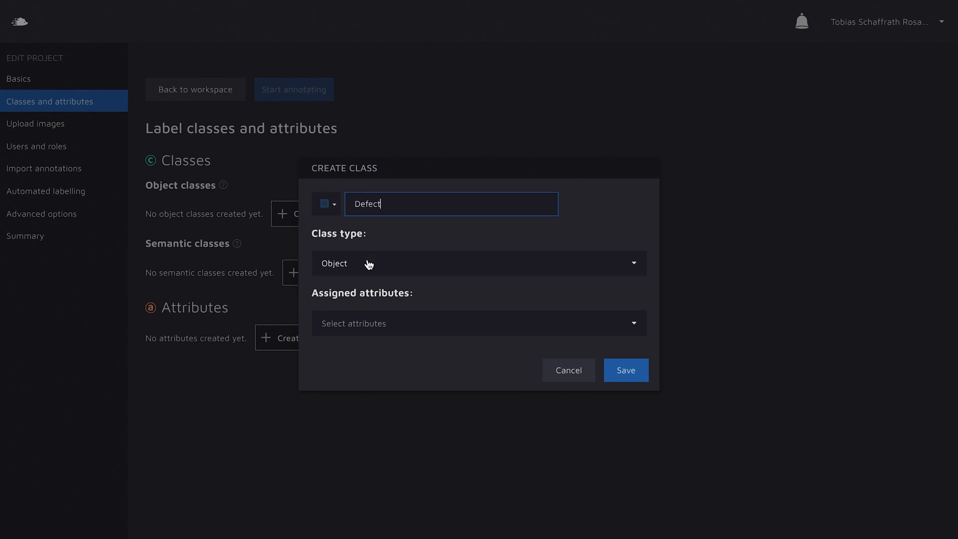
mouse_move(441, 252)
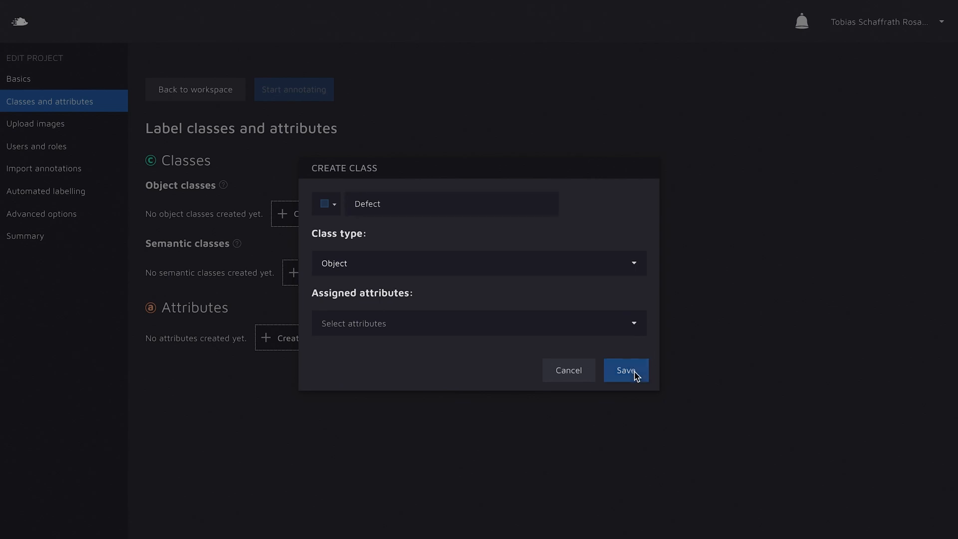
click(624, 370)
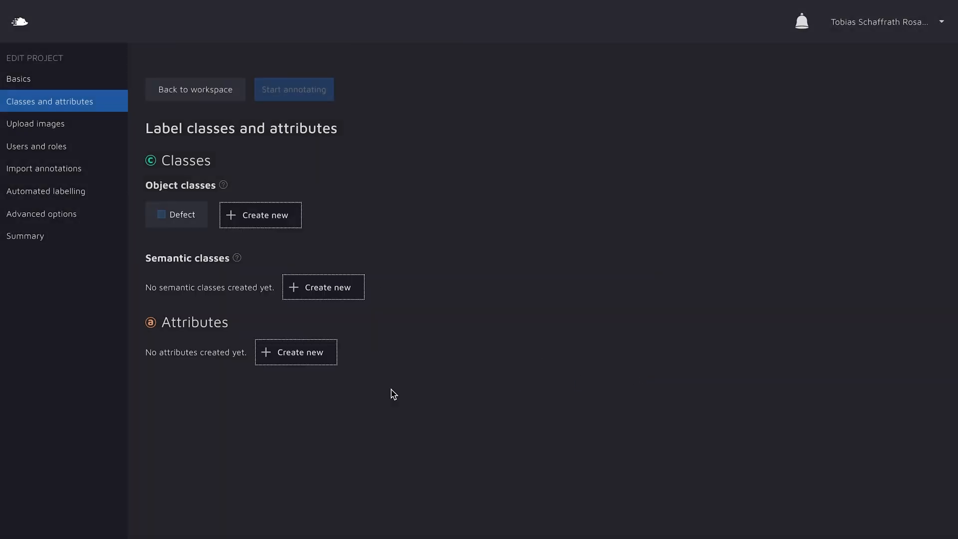
mouse_move(328, 371)
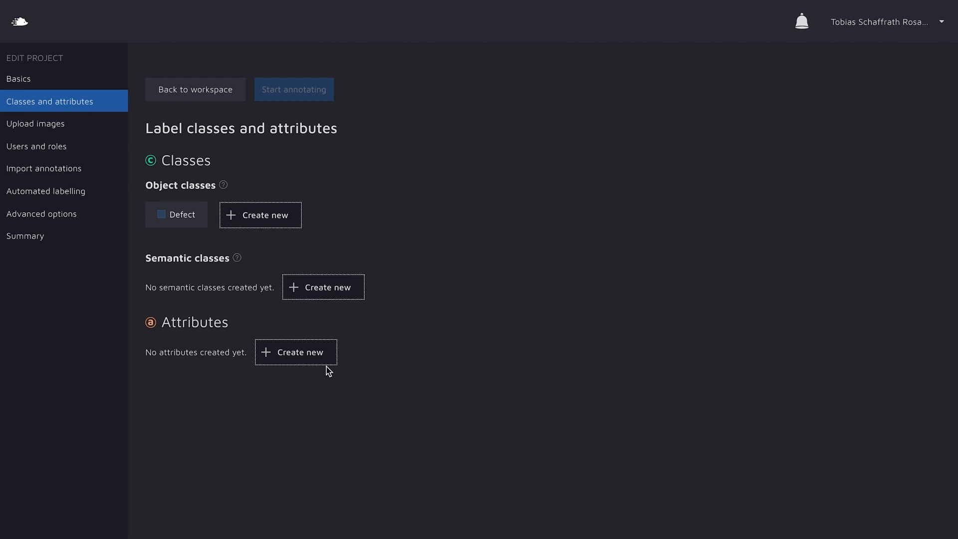
Step: Define a single-choice attribute Grade with values A, B, C, described as 'Severity of the defect'
click(296, 352)
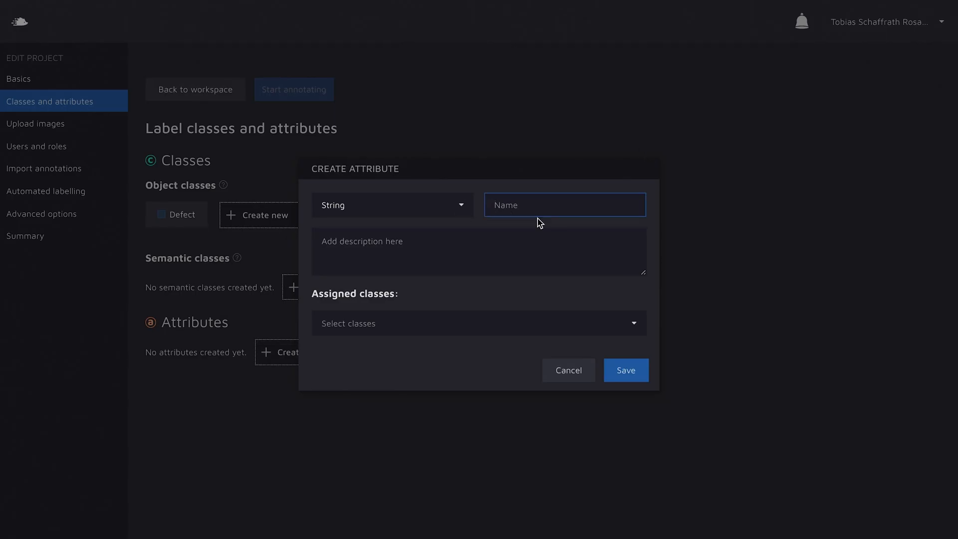
text(Grade)
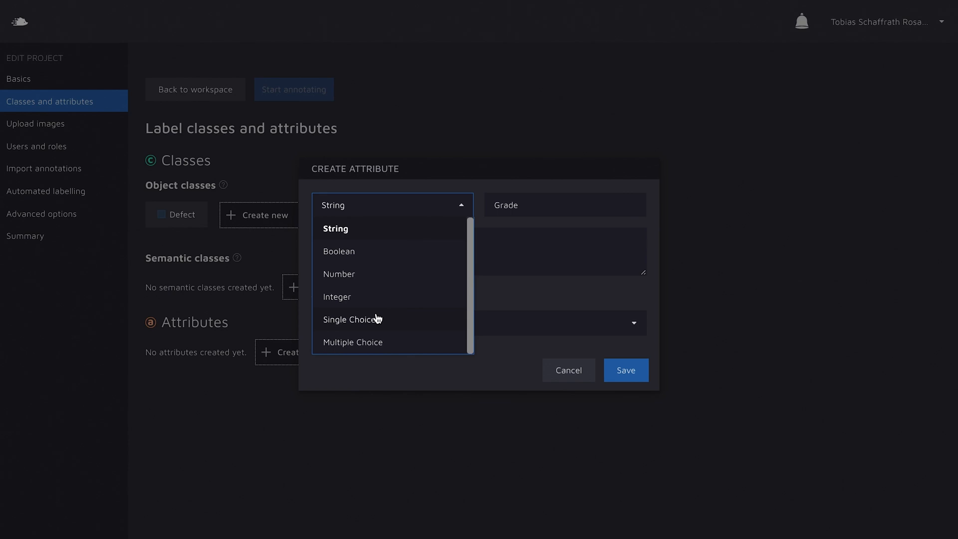
click(352, 319)
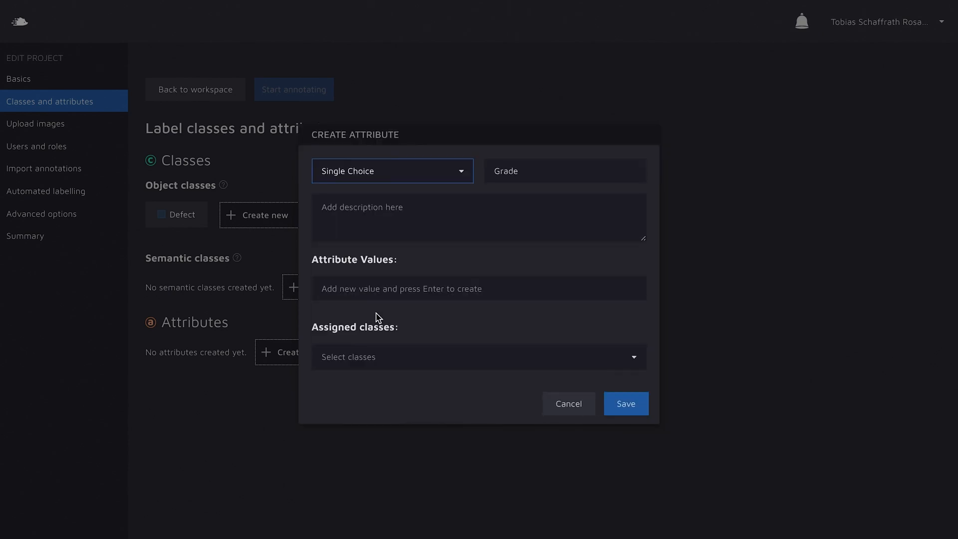
text(A)
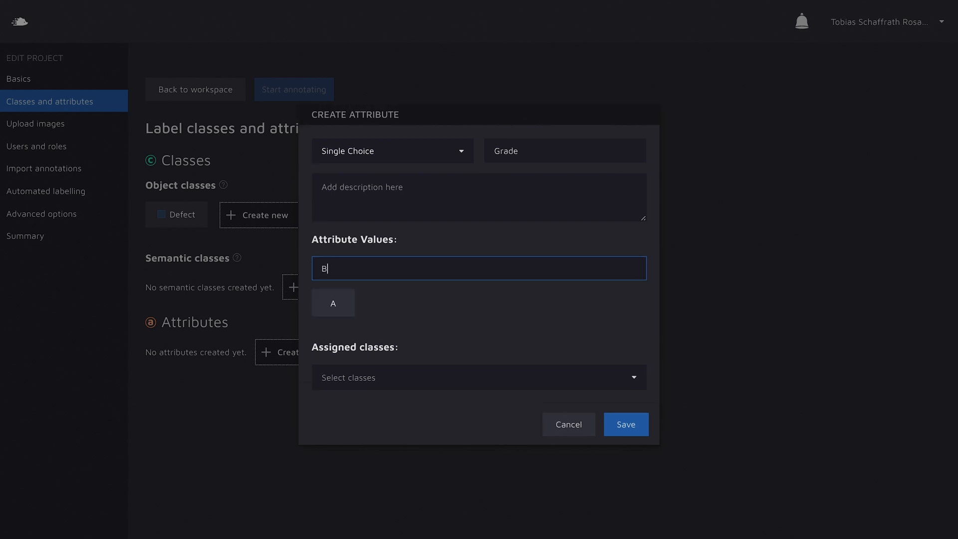
key(Enter)
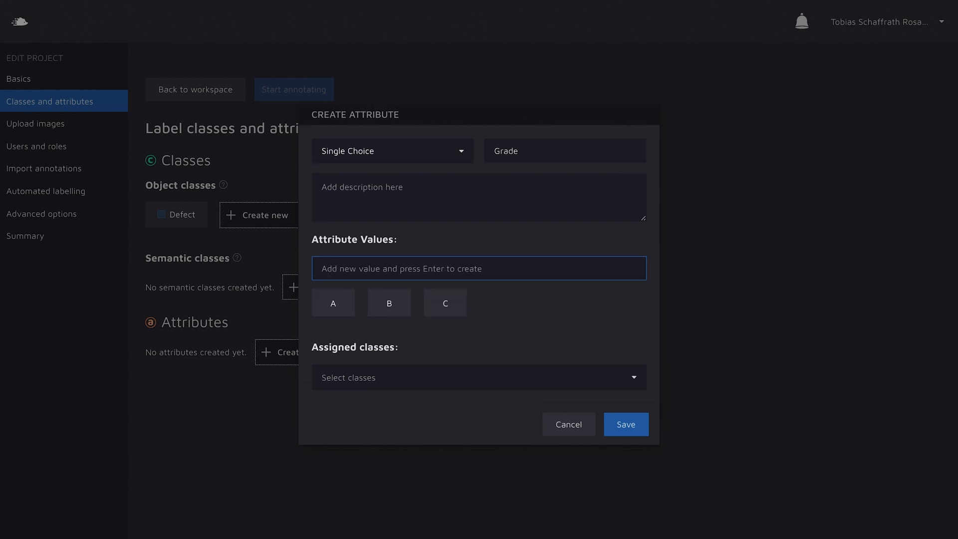
text(Sever)
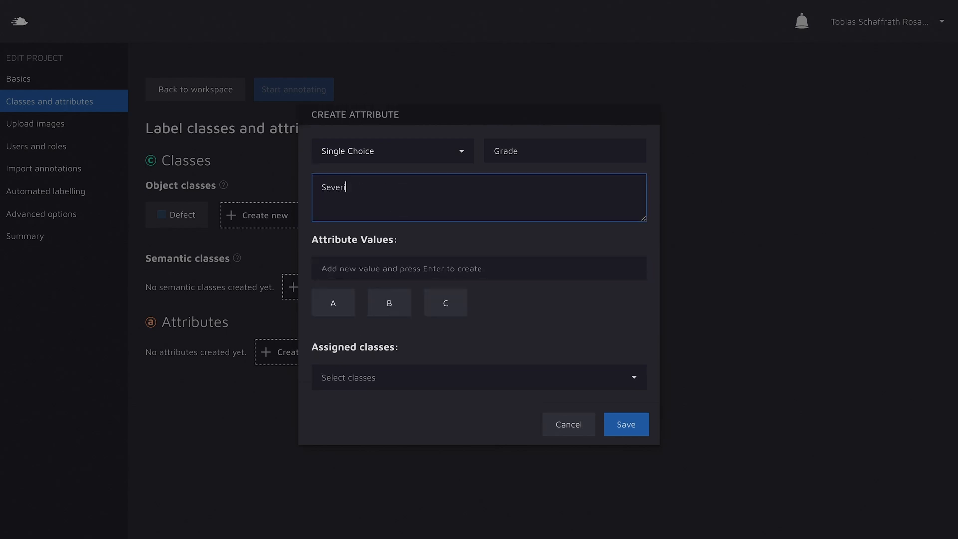
text(ity)
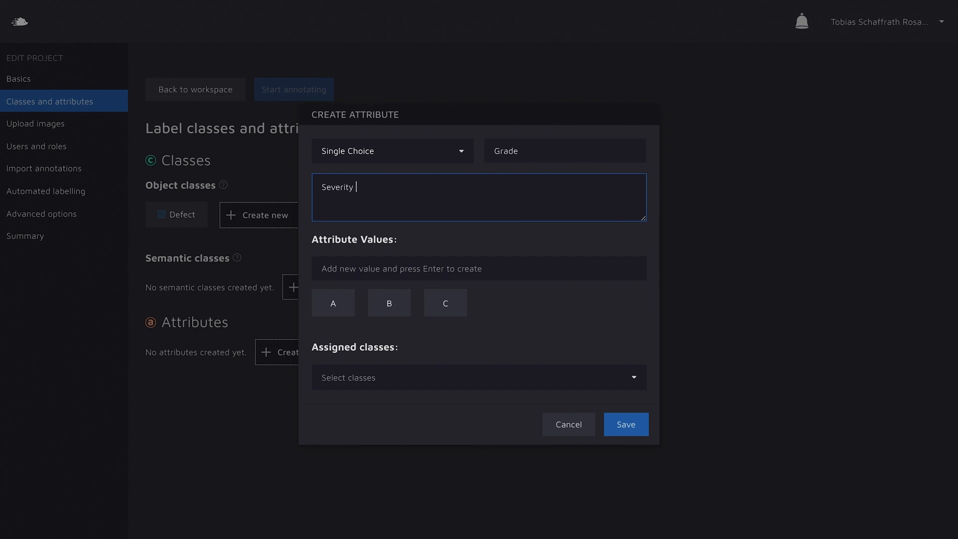
text(of the de)
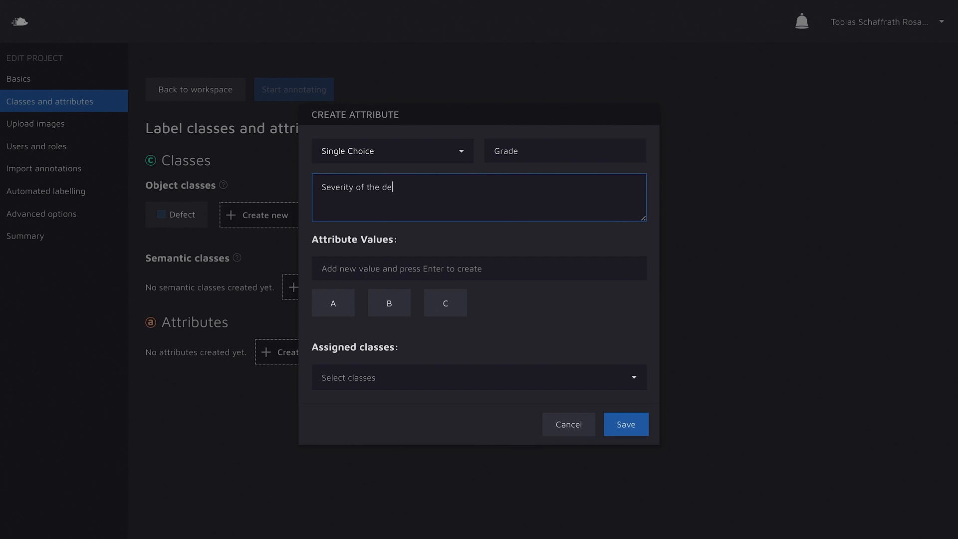
text(fect)
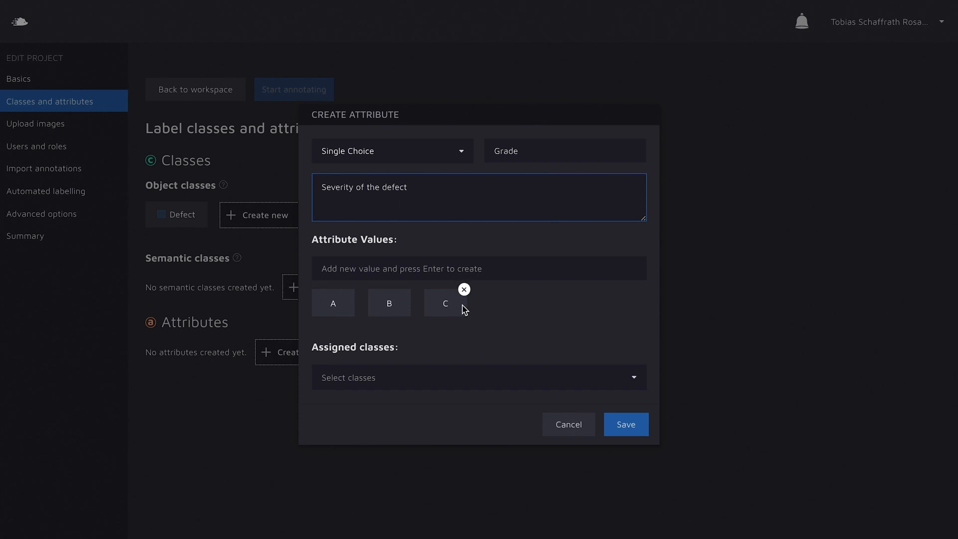
Step: Assign the Grade attribute to the Defect class and save it
click(478, 377)
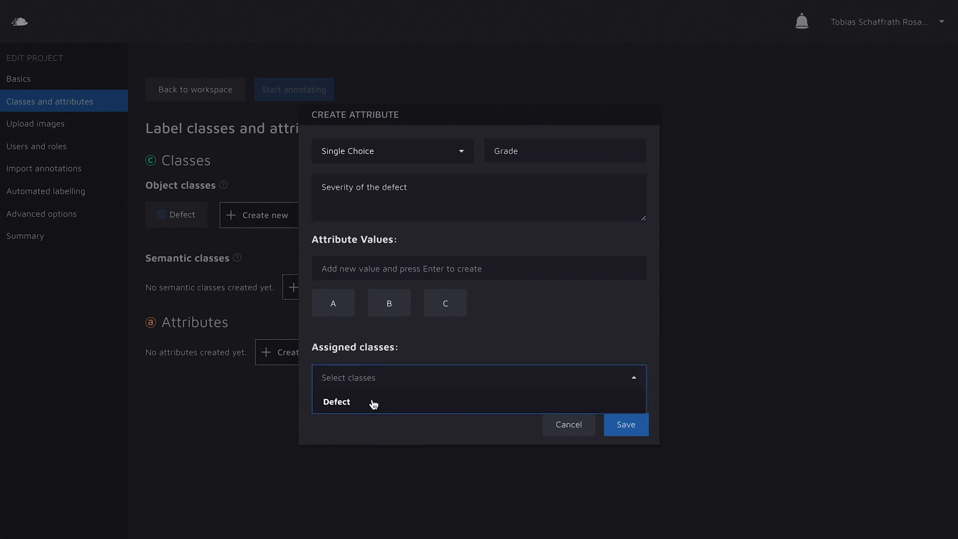
click(336, 401)
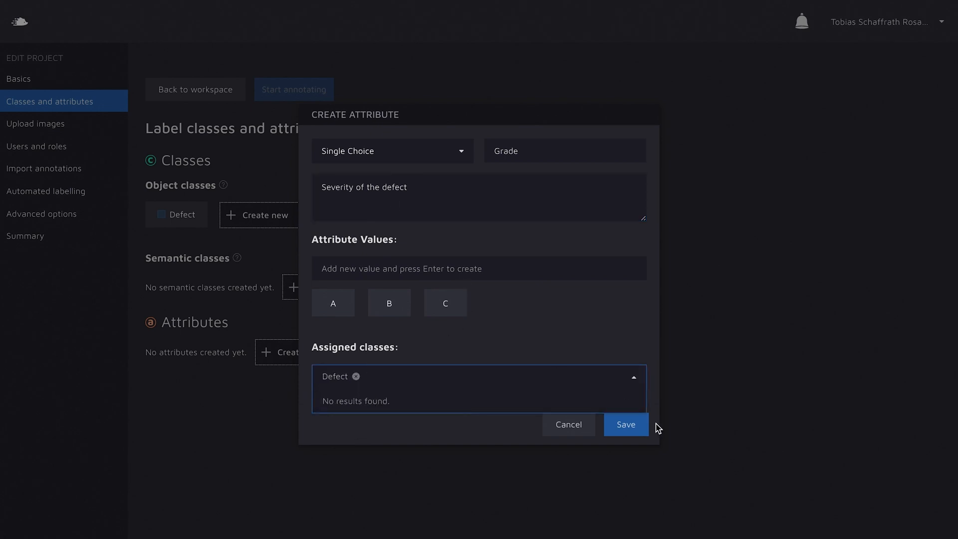
click(626, 425)
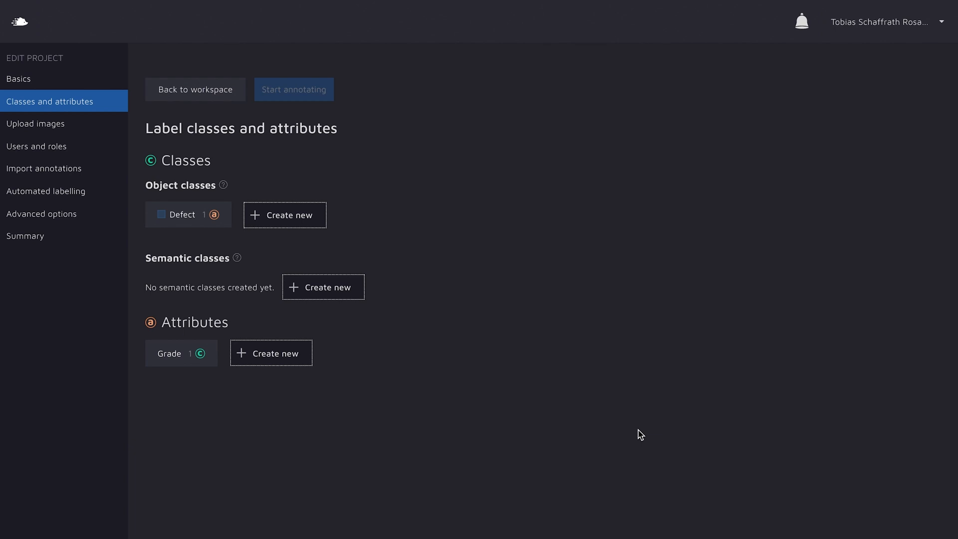
mouse_move(445, 298)
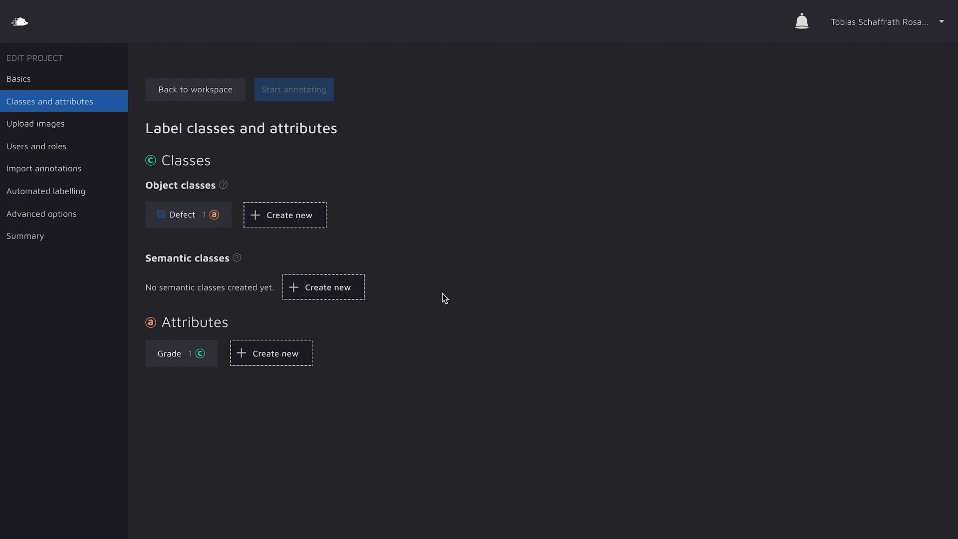
Step: From Upload images, create a dataset named Batch1 and show it as an upload target
click(36, 124)
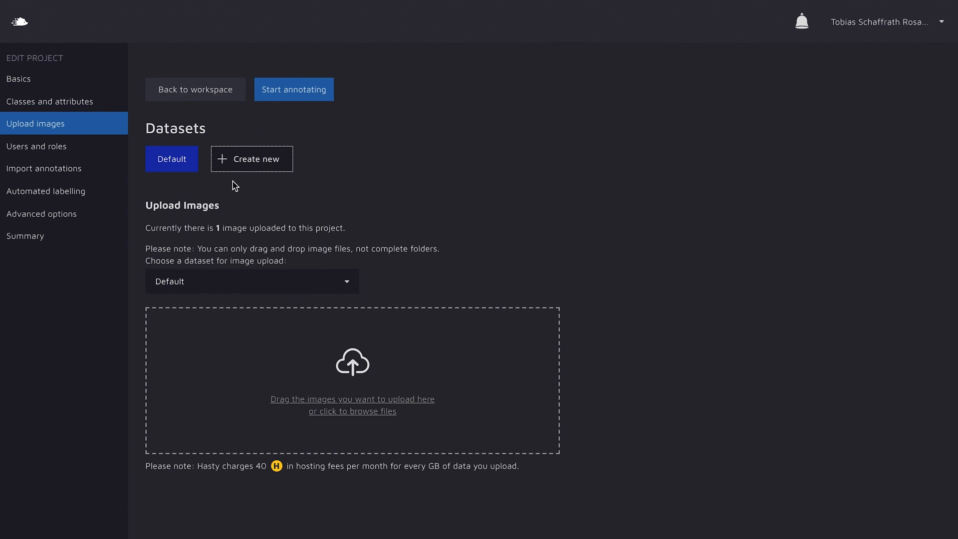
mouse_move(190, 177)
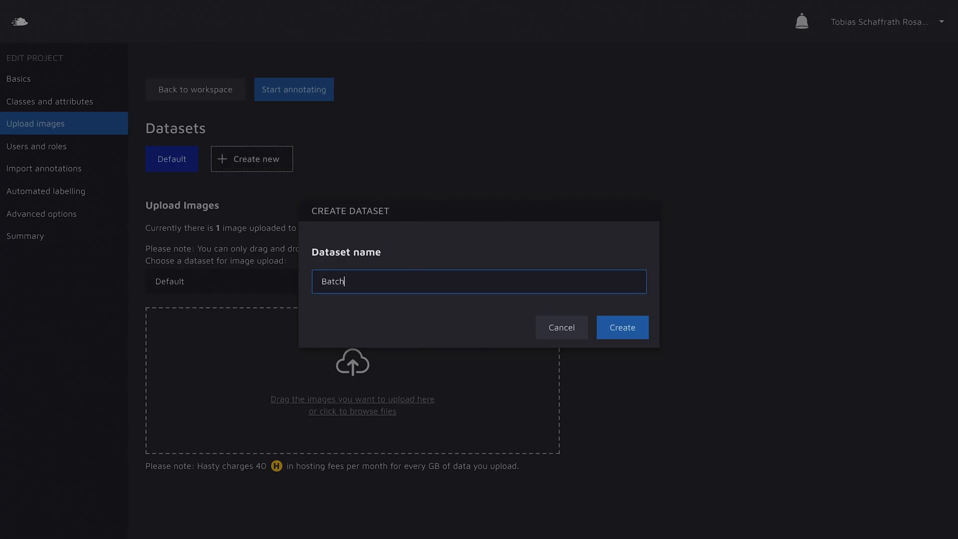
text(1)
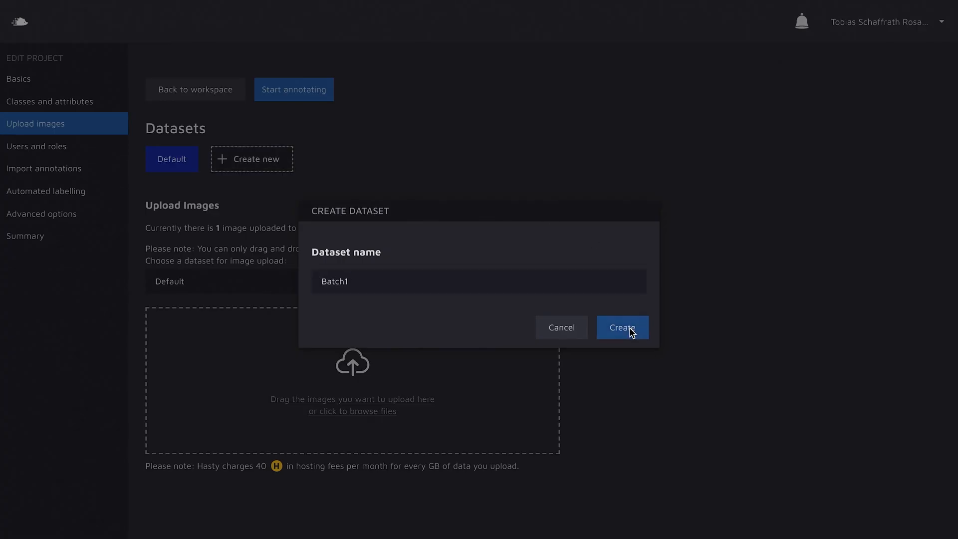
click(622, 328)
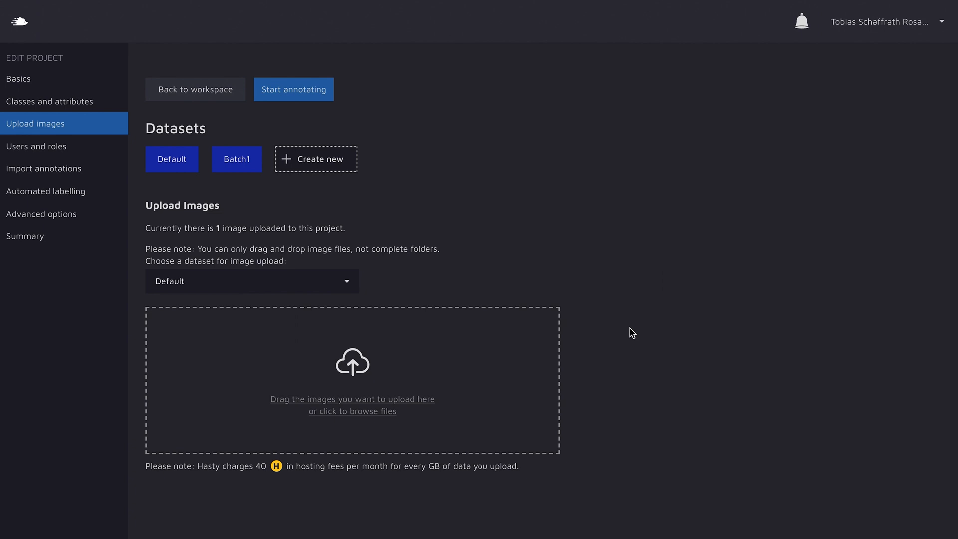
mouse_move(251, 225)
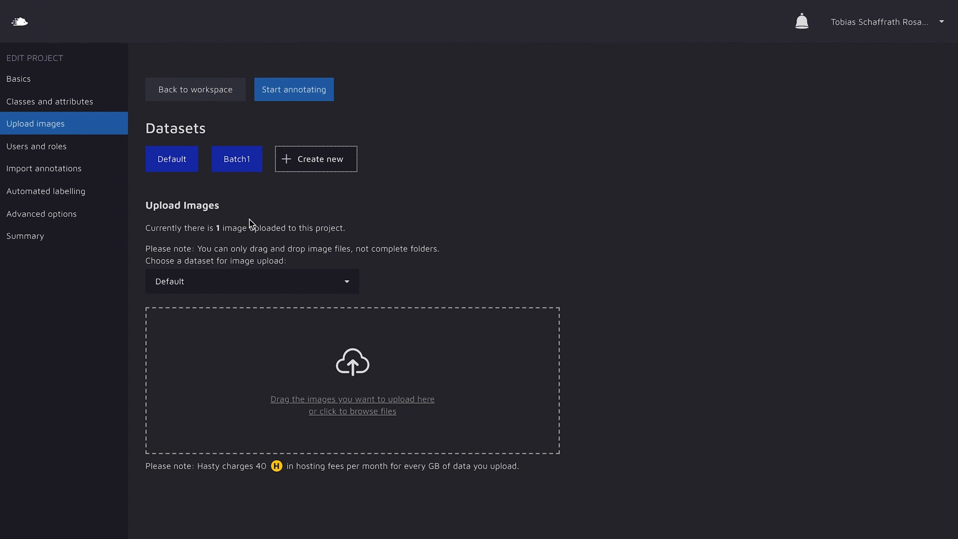
click(251, 281)
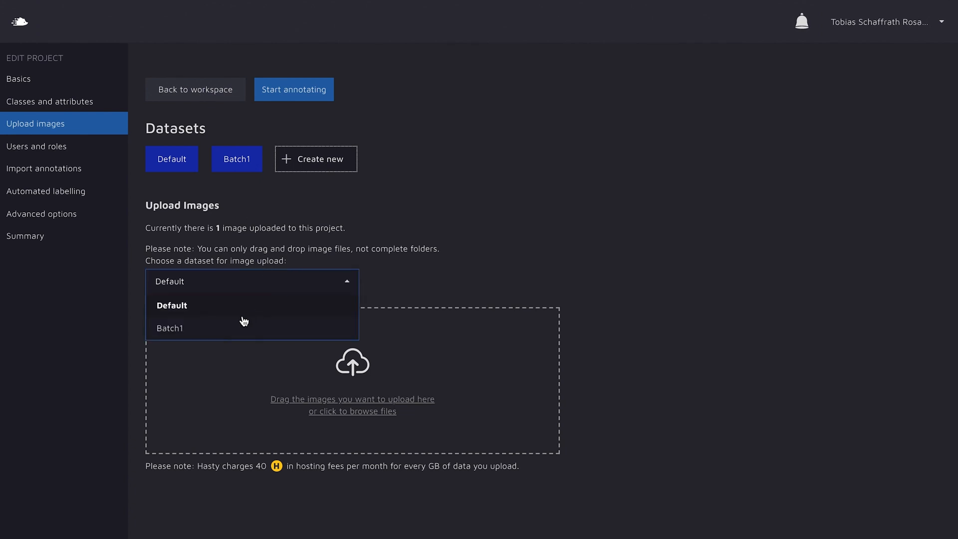
Step: Browse to the ok_front folder and choose its JPEG casting images for upload
click(352, 411)
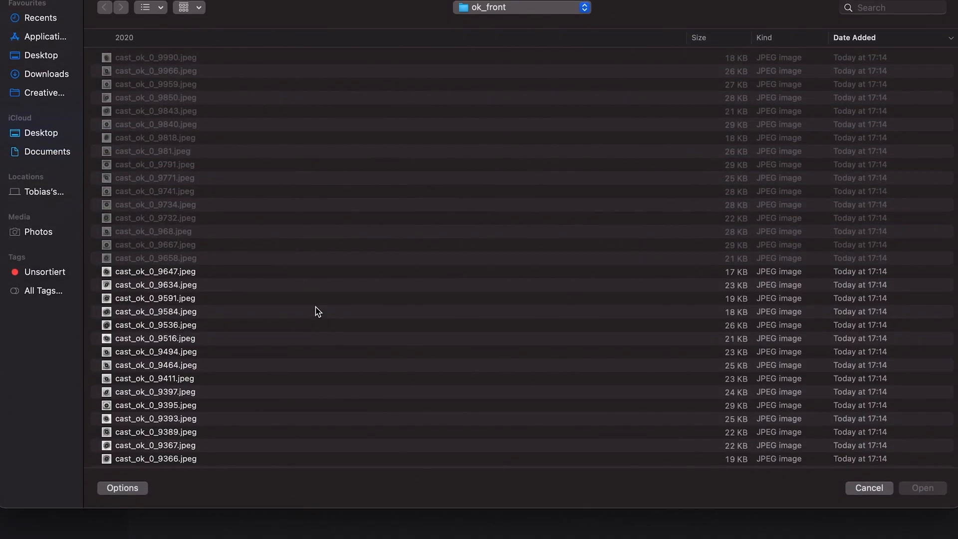
click(155, 271)
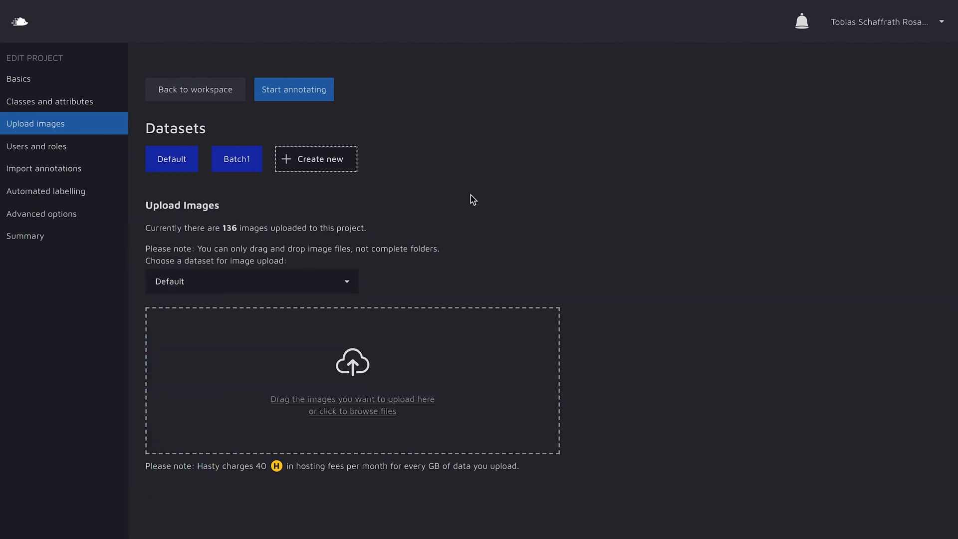
mouse_move(294, 89)
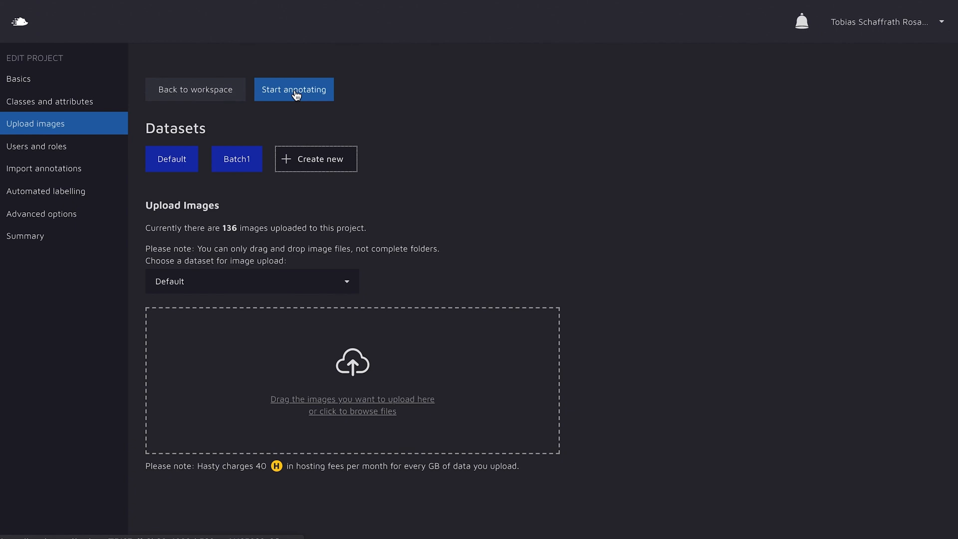
mouse_move(37, 146)
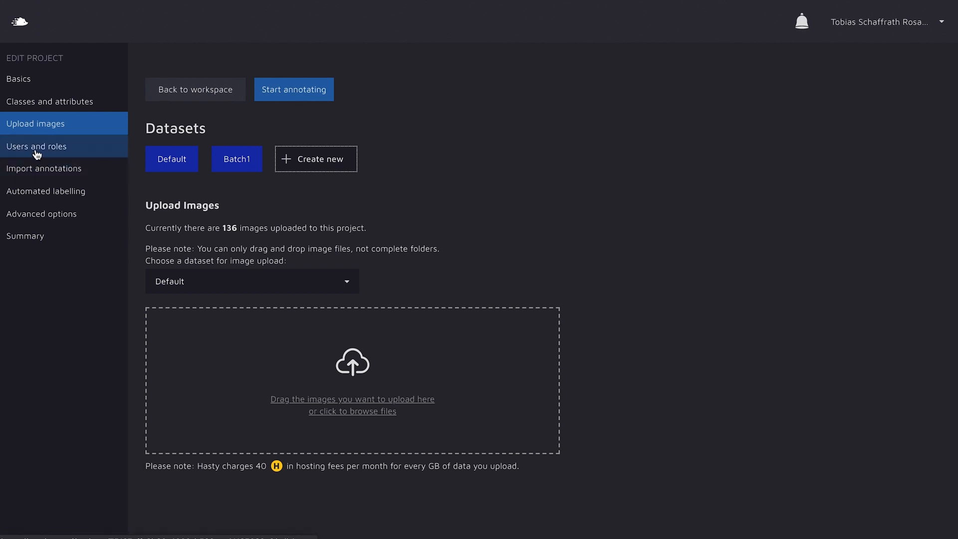
Step: In Users and roles, invite a test email address with the View Only role
click(36, 146)
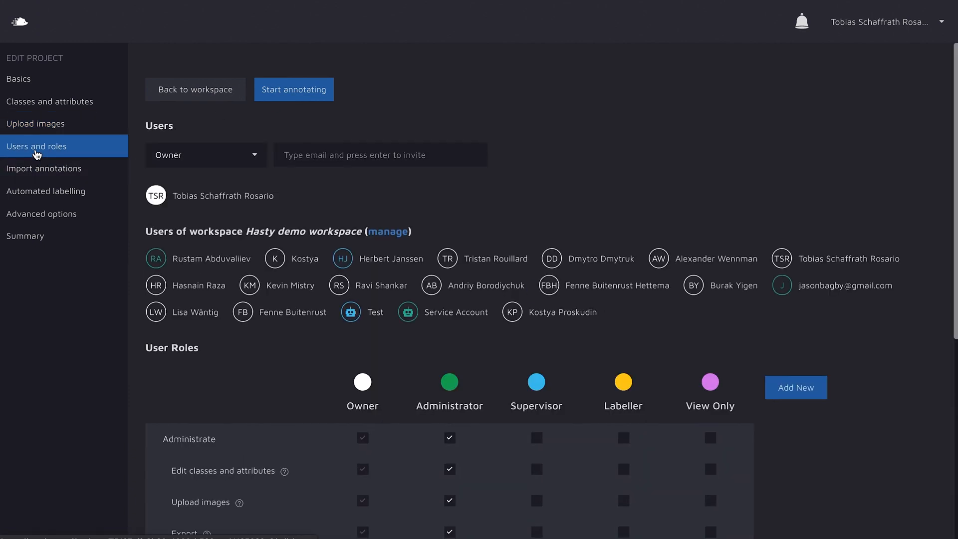
mouse_move(426, 204)
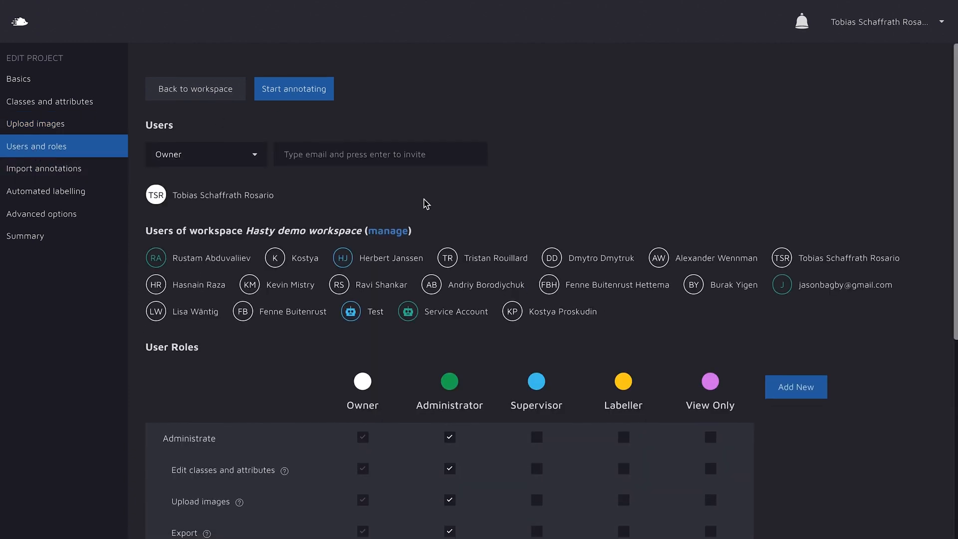
click(206, 153)
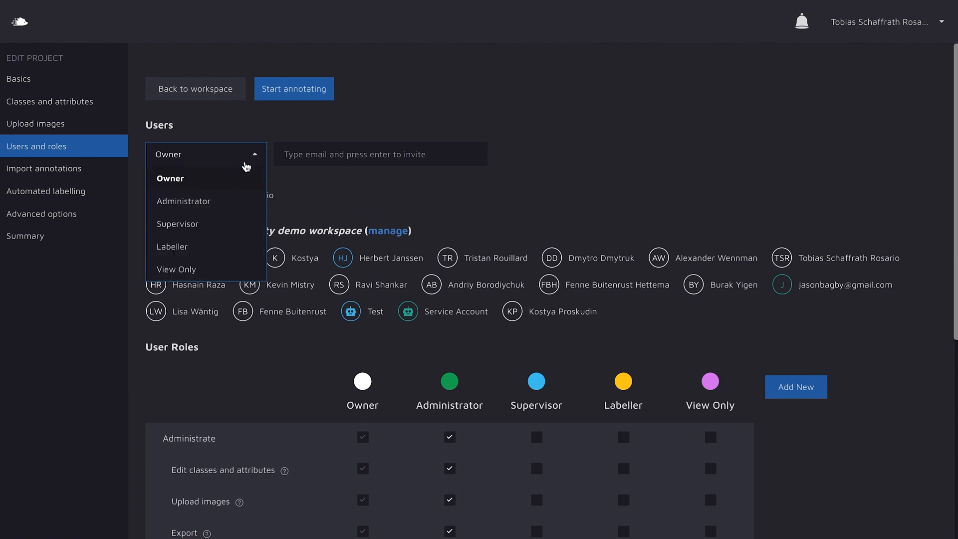
click(177, 270)
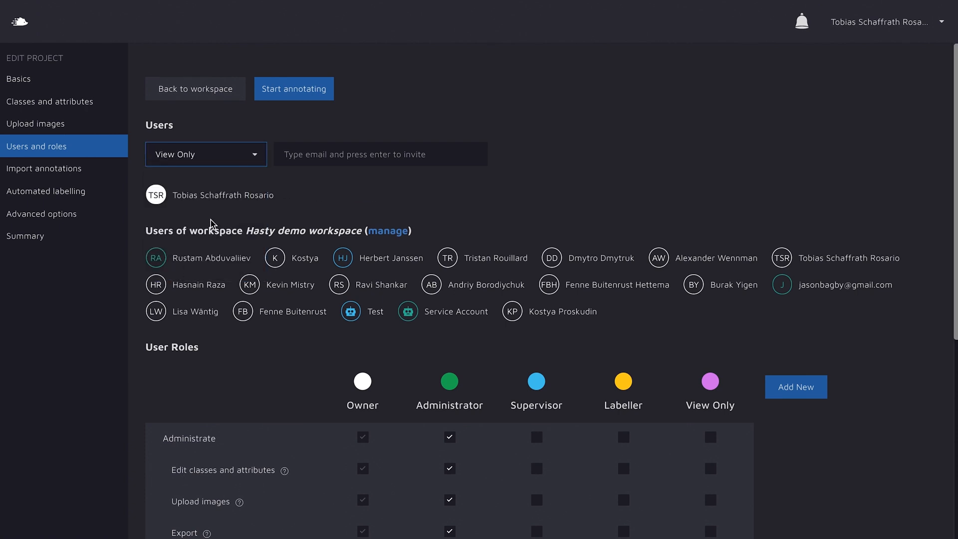
text(test)
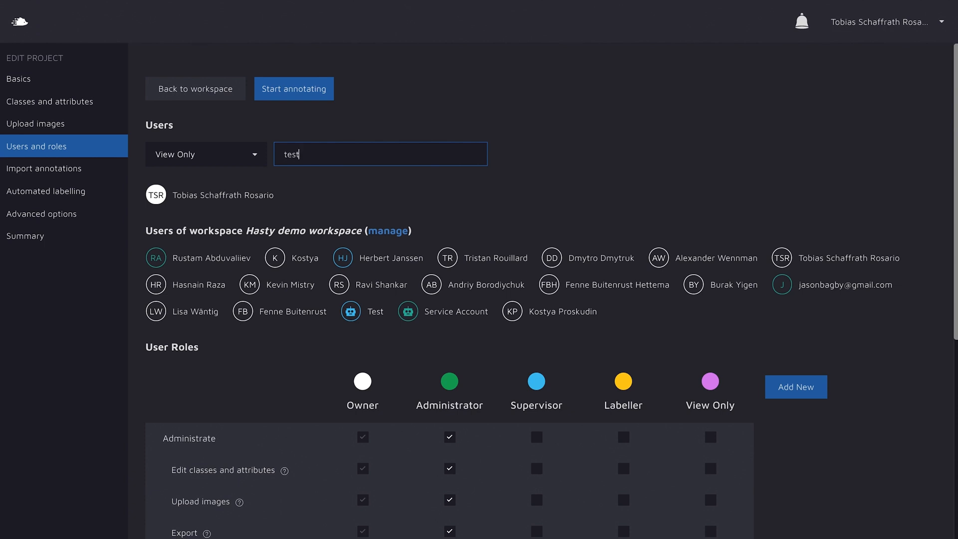
text(@test.)
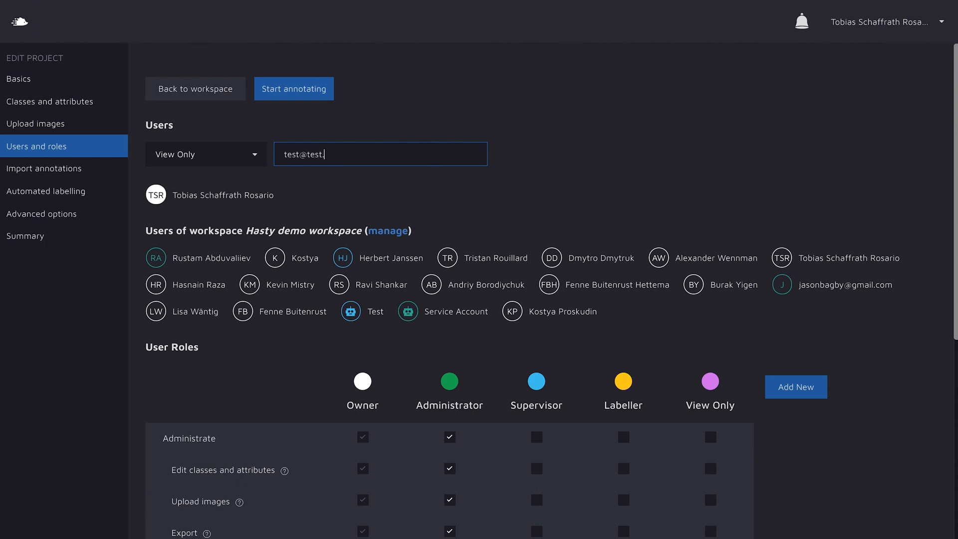
key(Return)
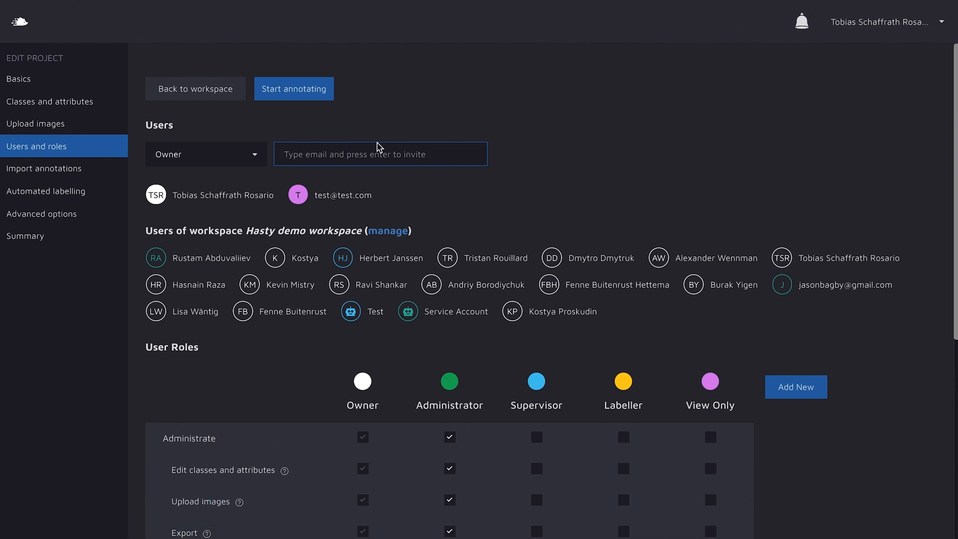
mouse_move(369, 186)
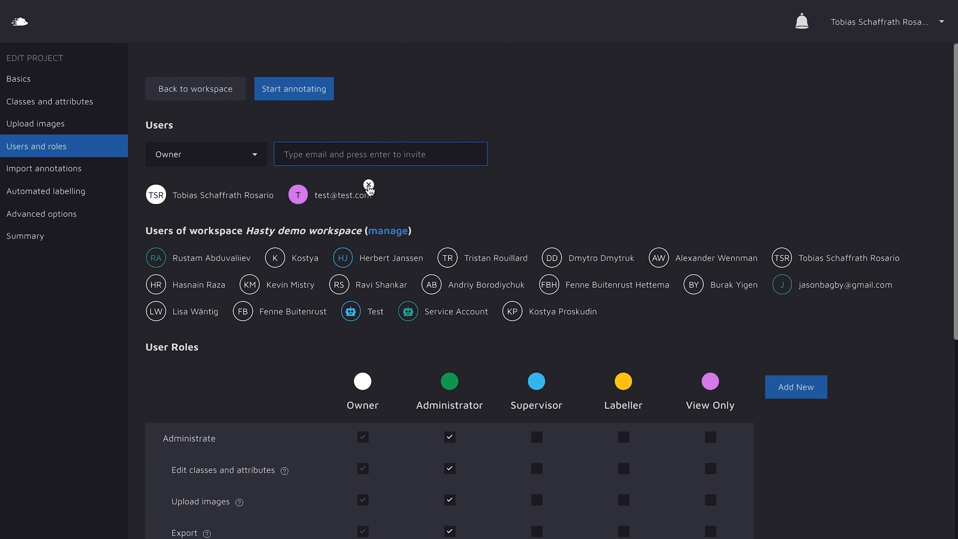
Step: Remove the test invitee again, leaving only the owner
click(368, 186)
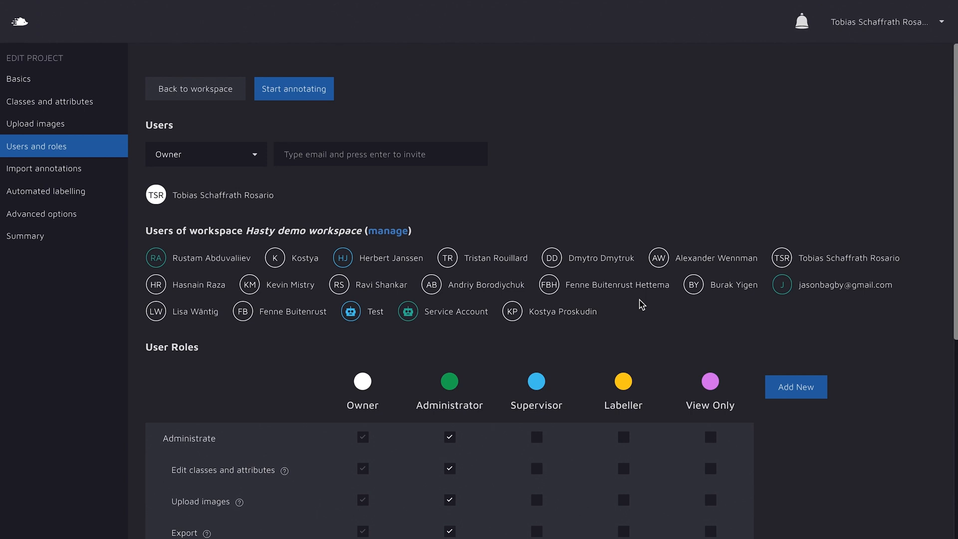
mouse_move(613, 161)
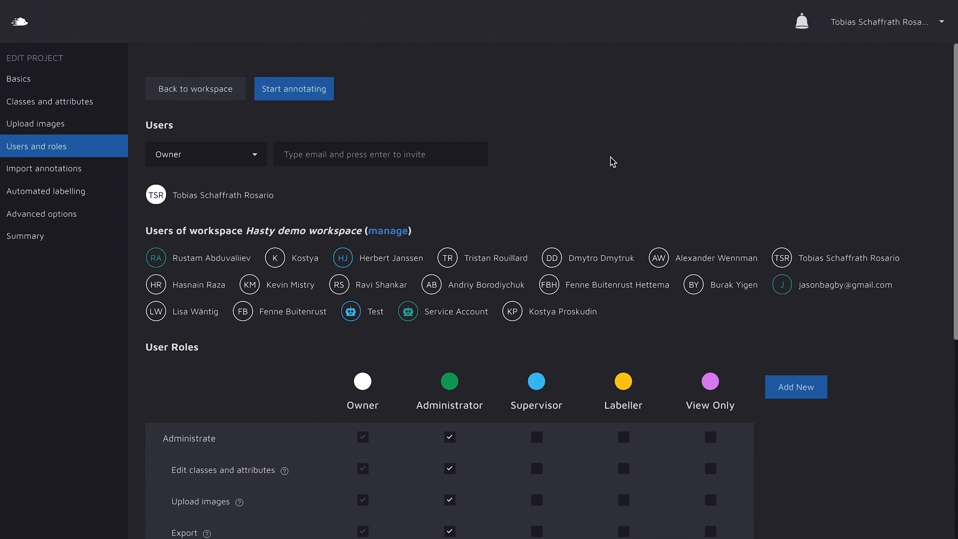
mouse_move(298, 290)
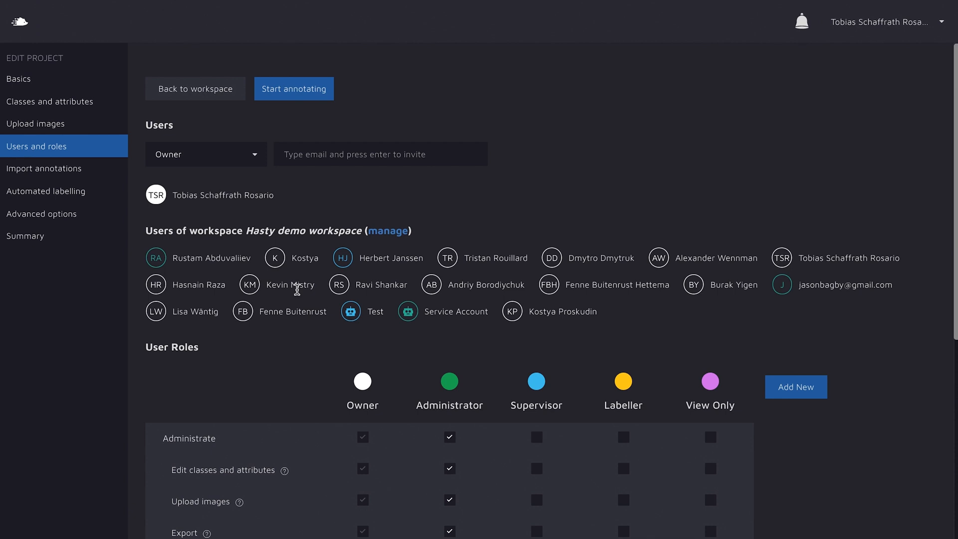
mouse_move(630, 242)
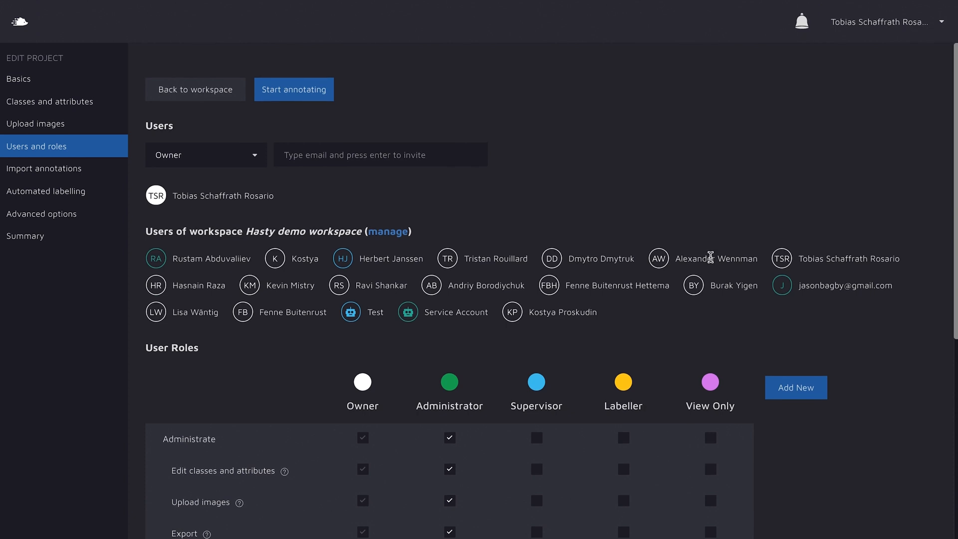
Step: Add a new user role named Export Only with a red colour
scroll(down, 3)
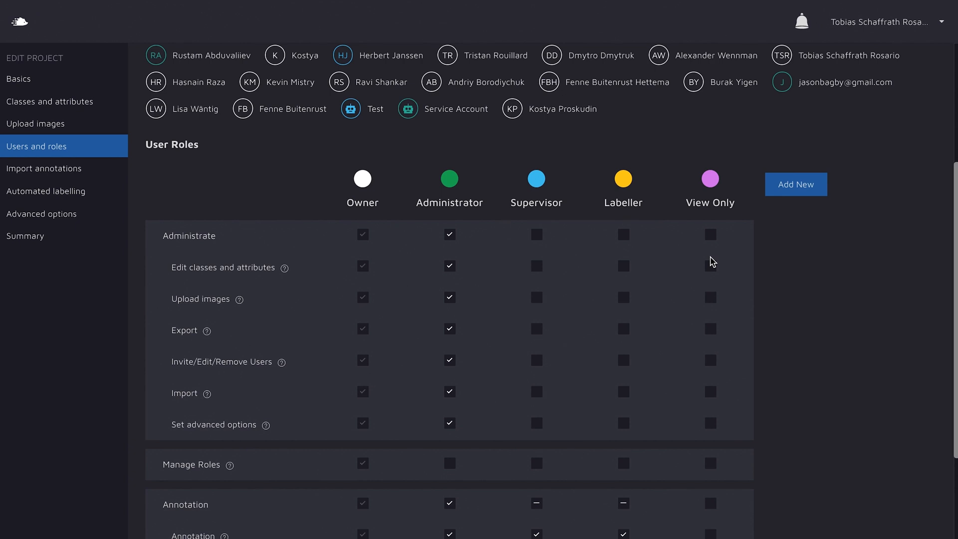
click(796, 185)
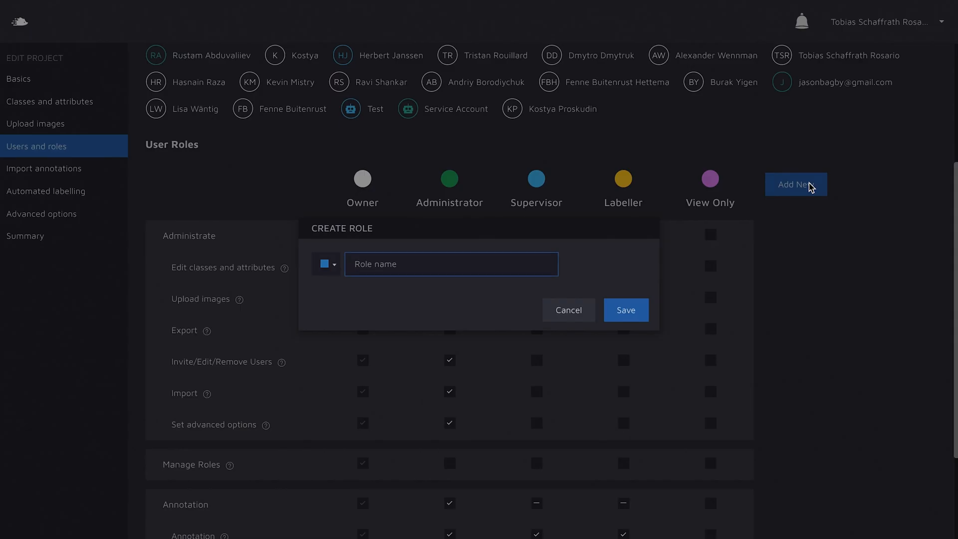
text(Export O)
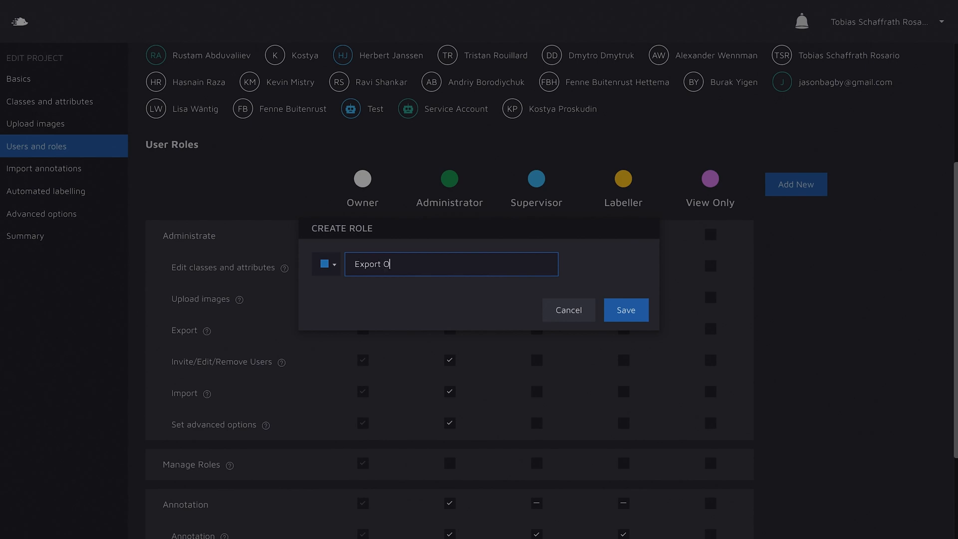
text(nly)
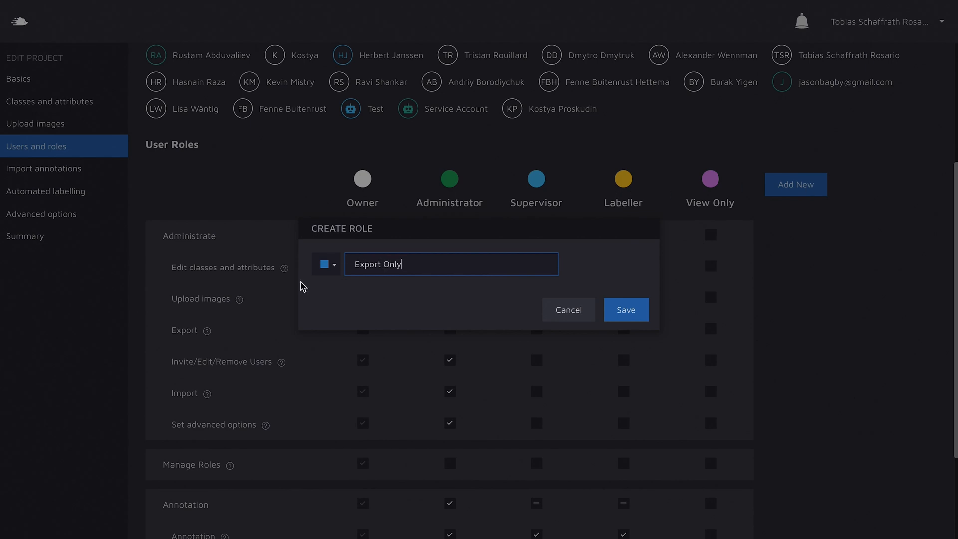
click(326, 264)
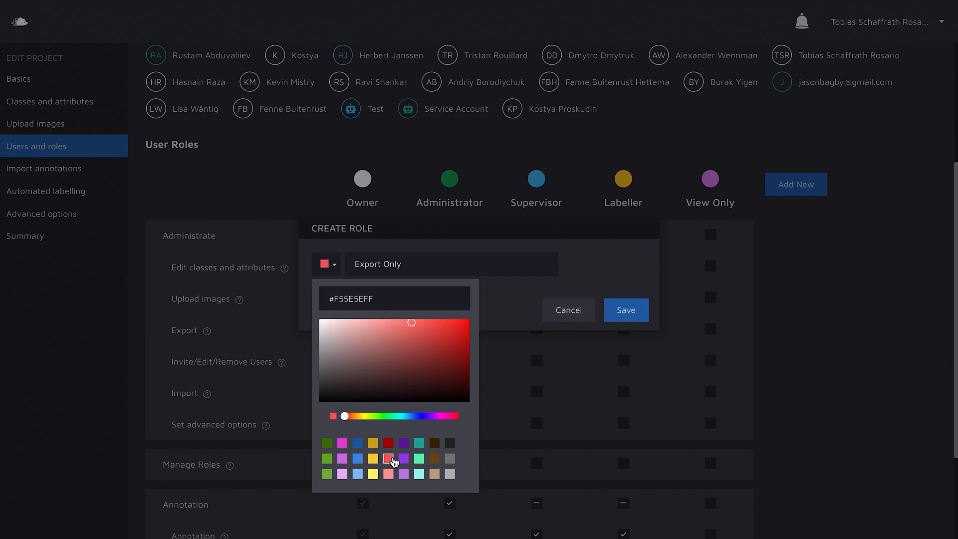
click(625, 309)
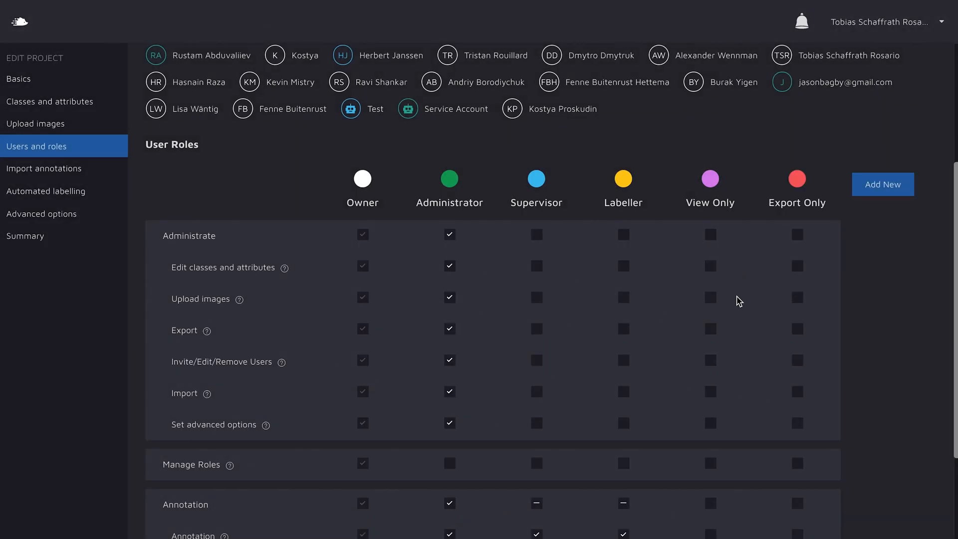
mouse_move(757, 309)
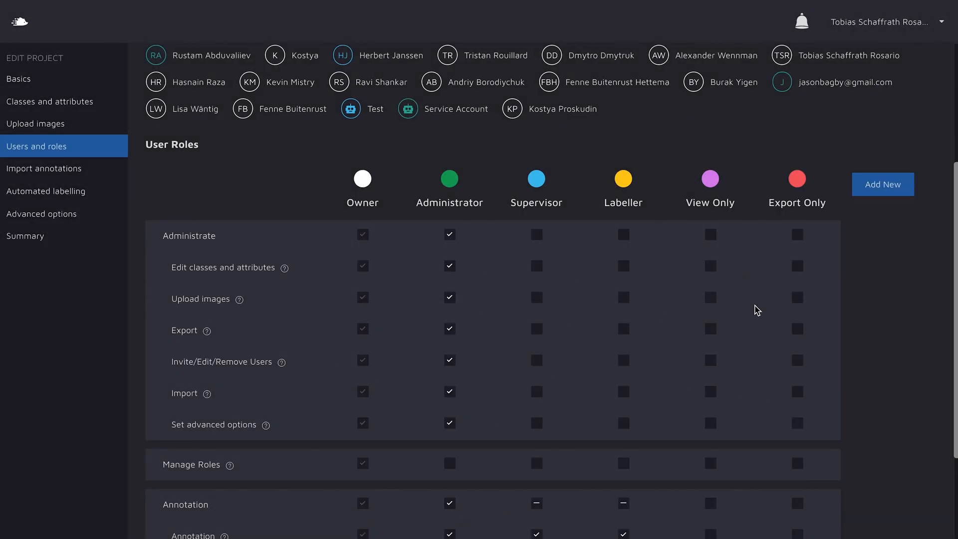
Step: Grant the Export Only role the Export permission and check it among the invitation roles
click(796, 329)
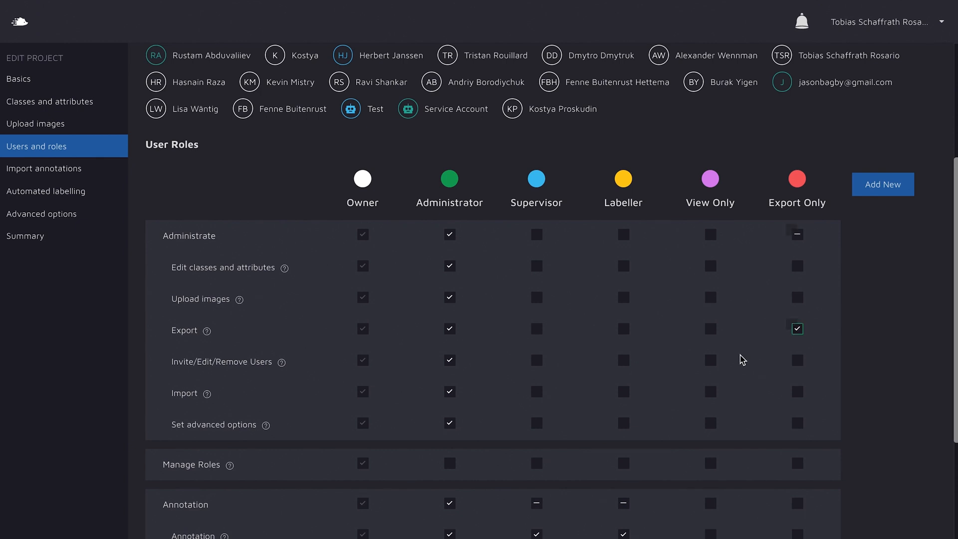
scroll(down, 3)
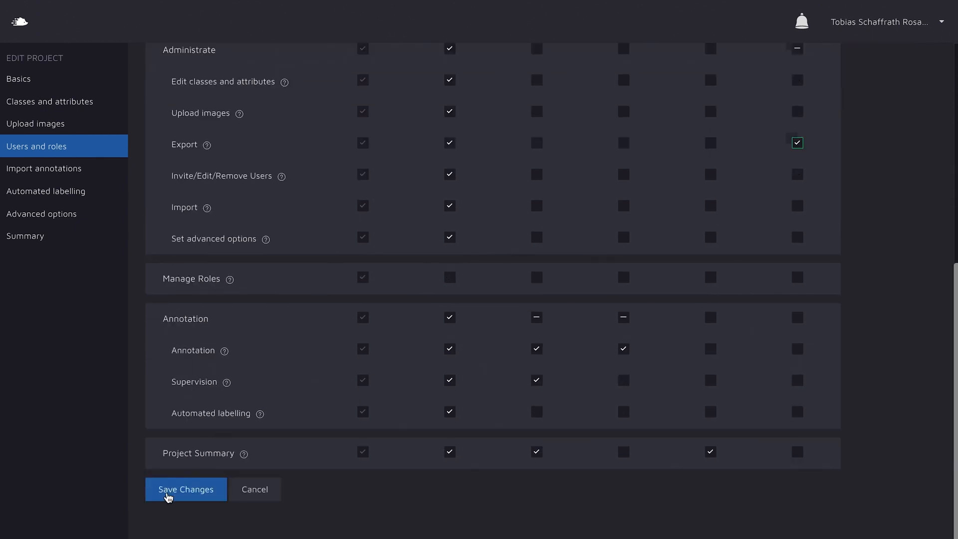
scroll(up, 3)
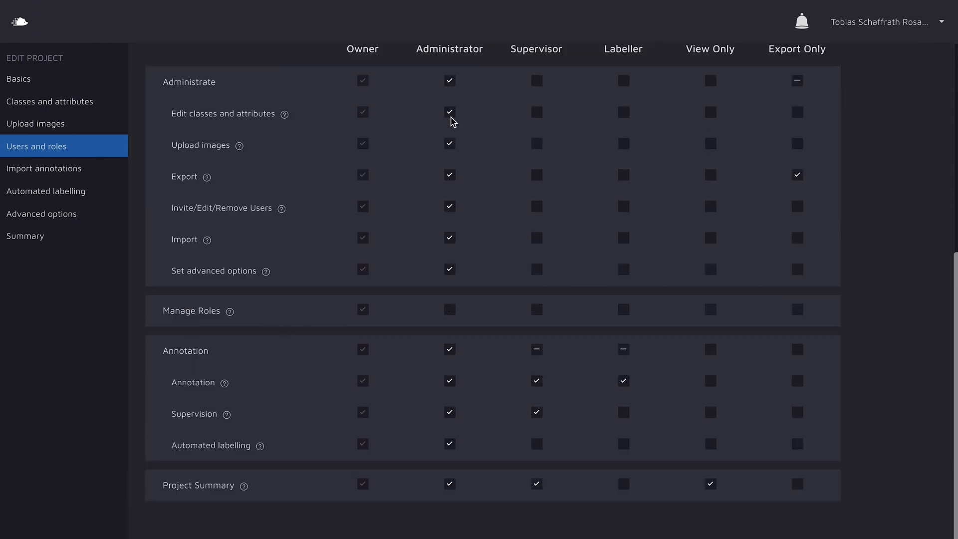
scroll(up, 3)
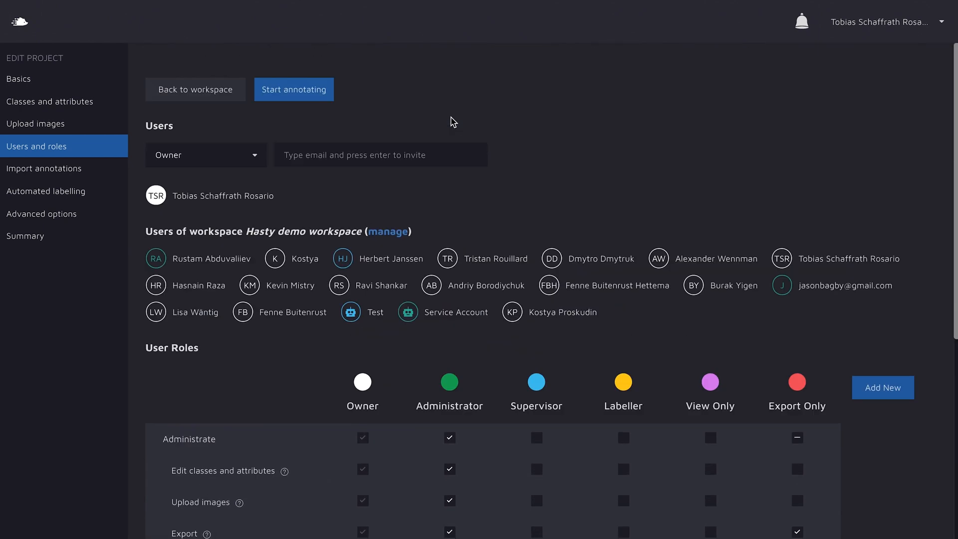
click(206, 154)
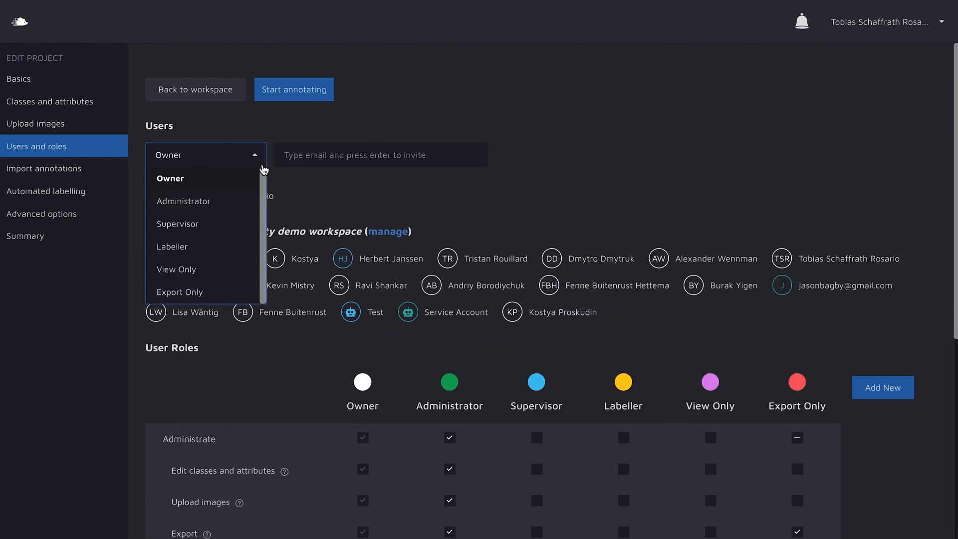
click(171, 178)
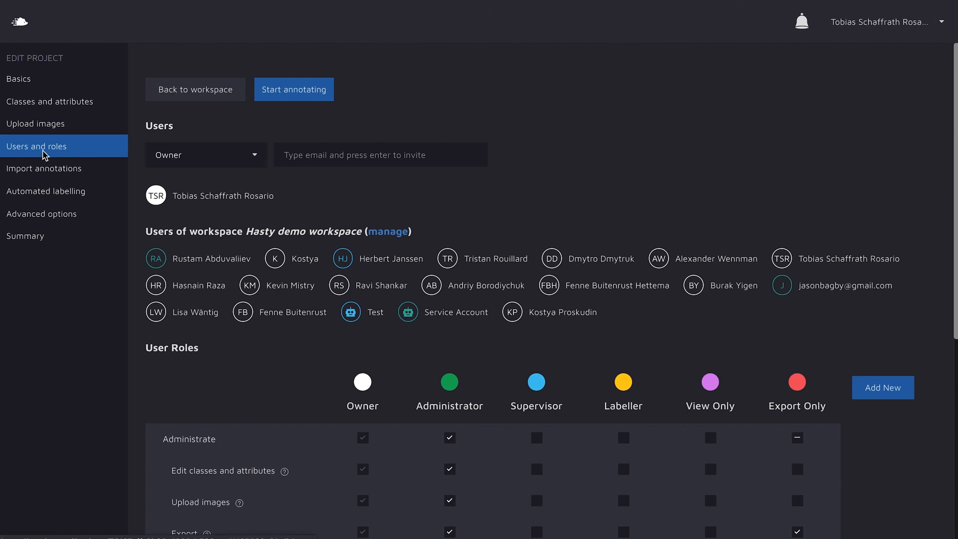
click(43, 171)
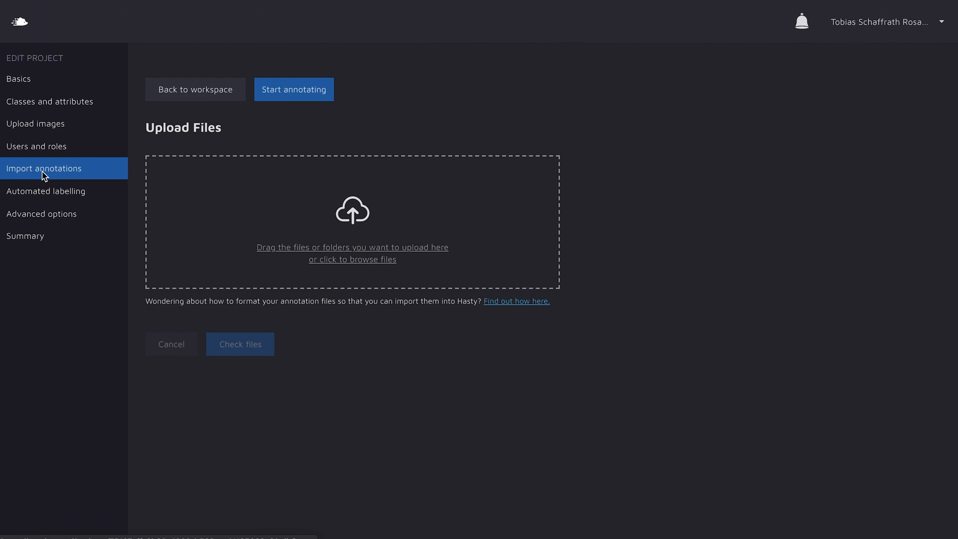
Step: Move from Import annotations to the Automated labelling page
click(46, 190)
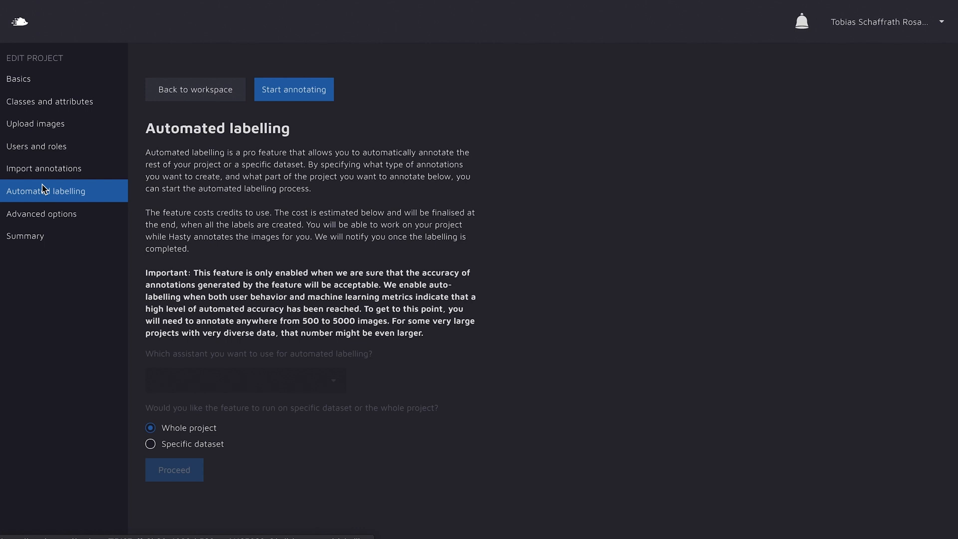
mouse_move(70, 199)
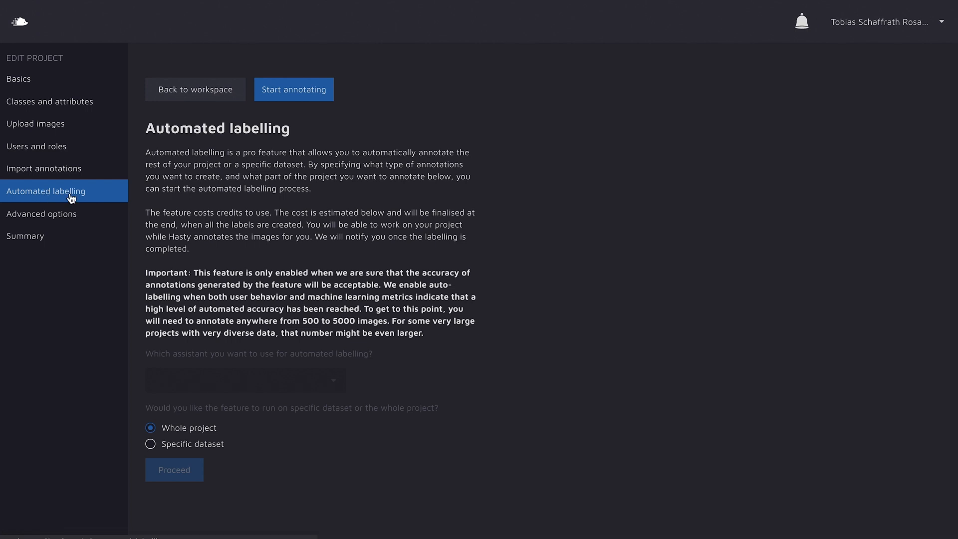
Step: Review the Advanced options, then go to the project Summary page
click(41, 214)
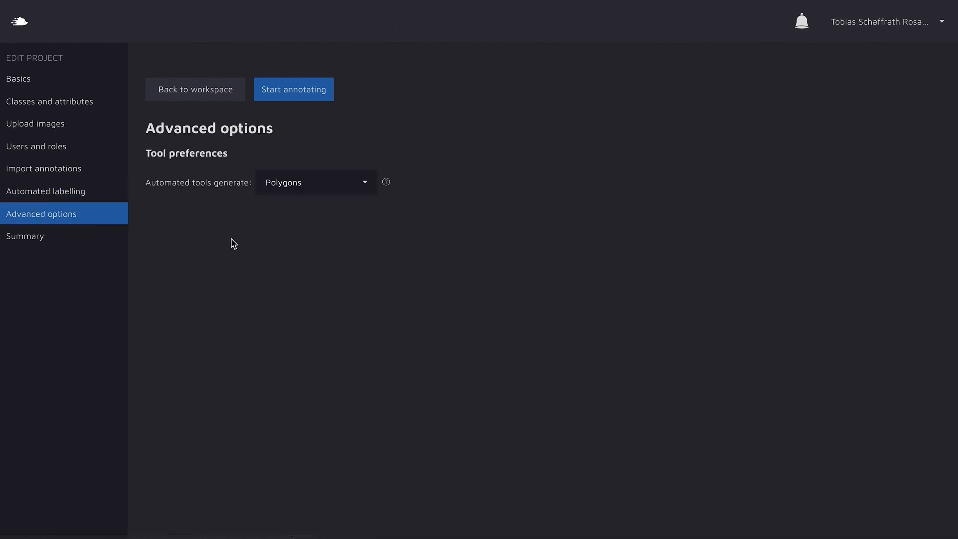
mouse_move(291, 226)
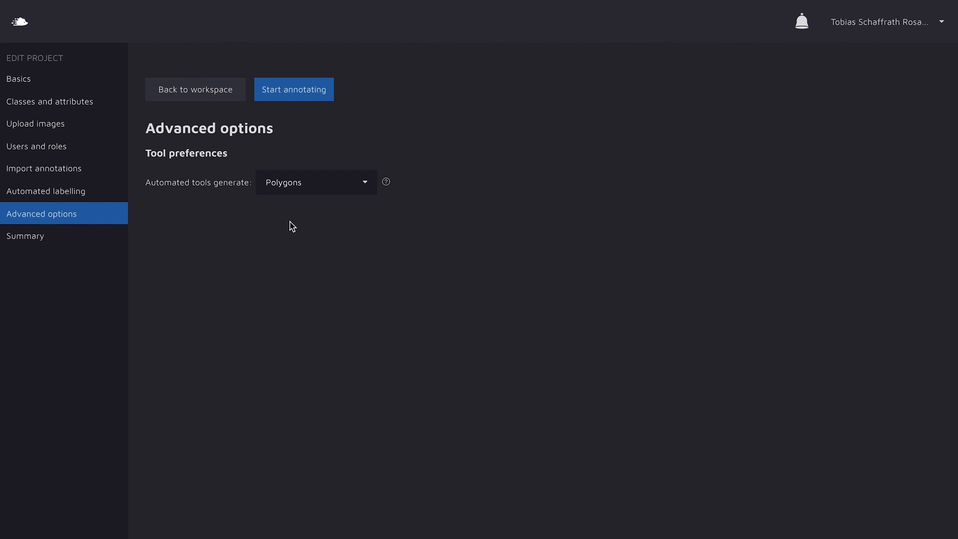
mouse_move(328, 201)
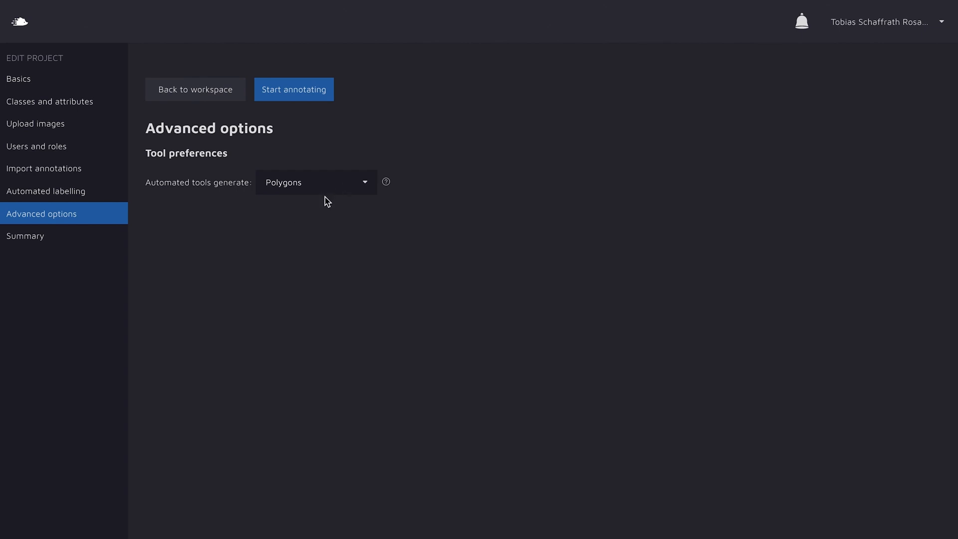
click(314, 182)
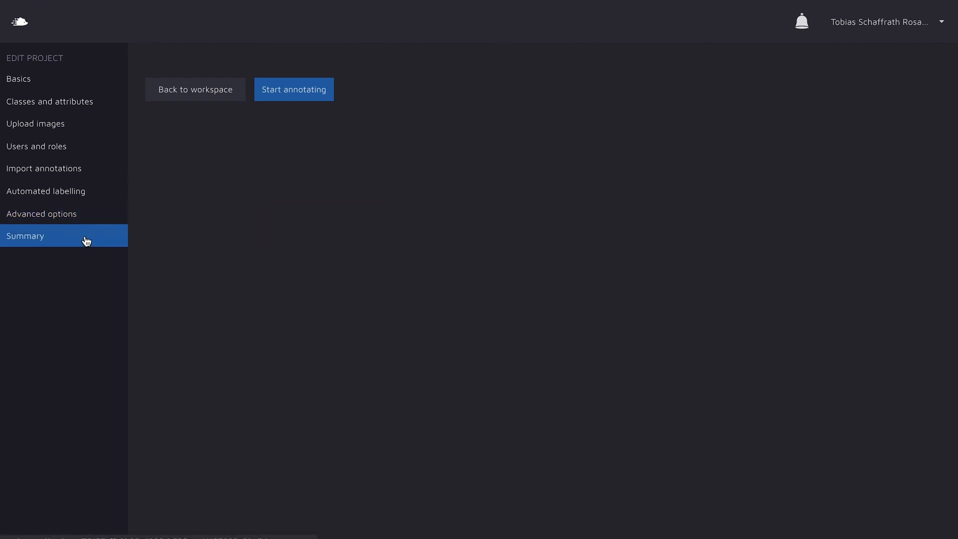
Step: Review the Summary (136 images, Batch1 dataset) and start annotating the project
click(25, 235)
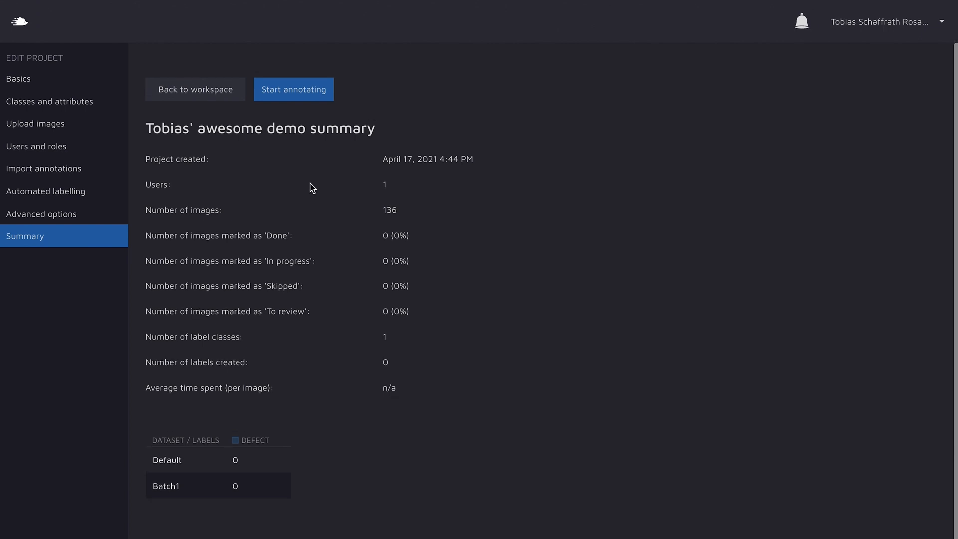
mouse_move(298, 99)
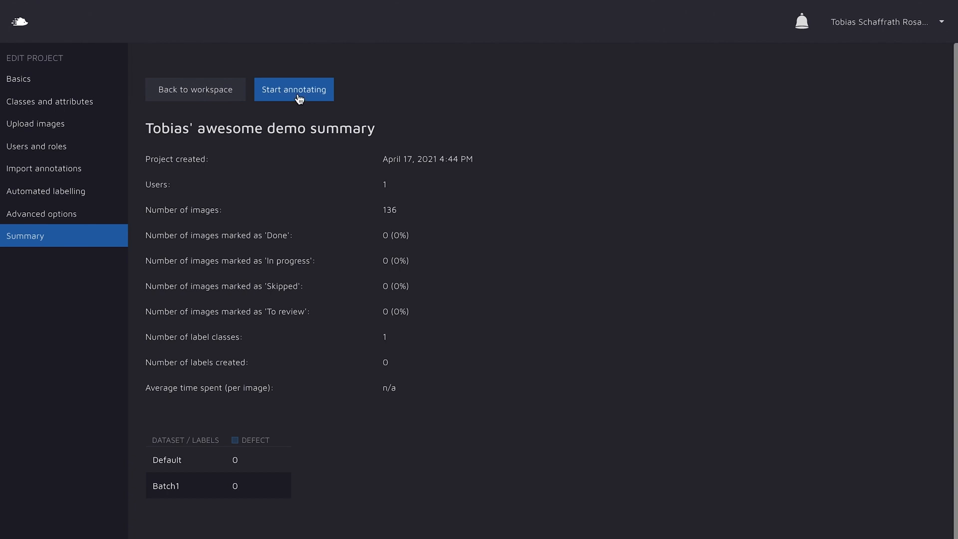
click(294, 89)
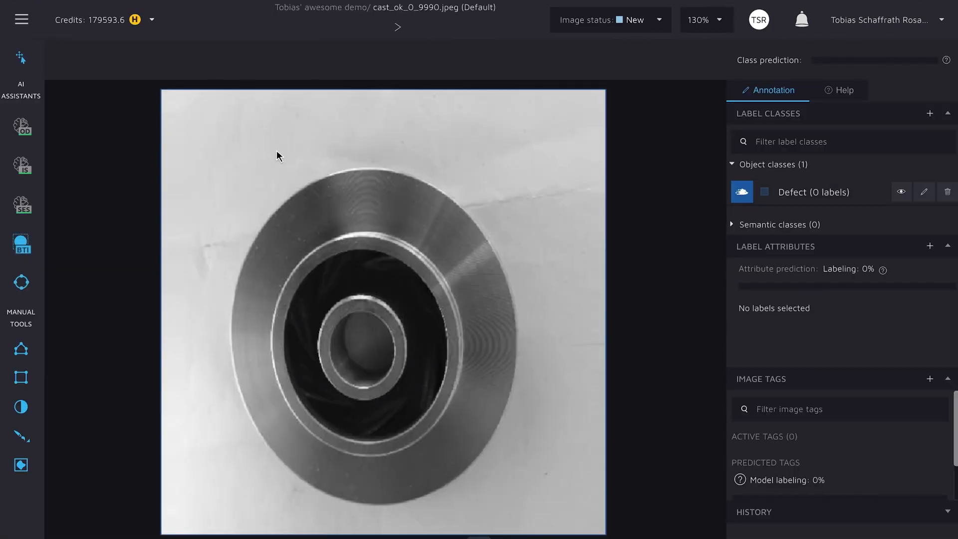